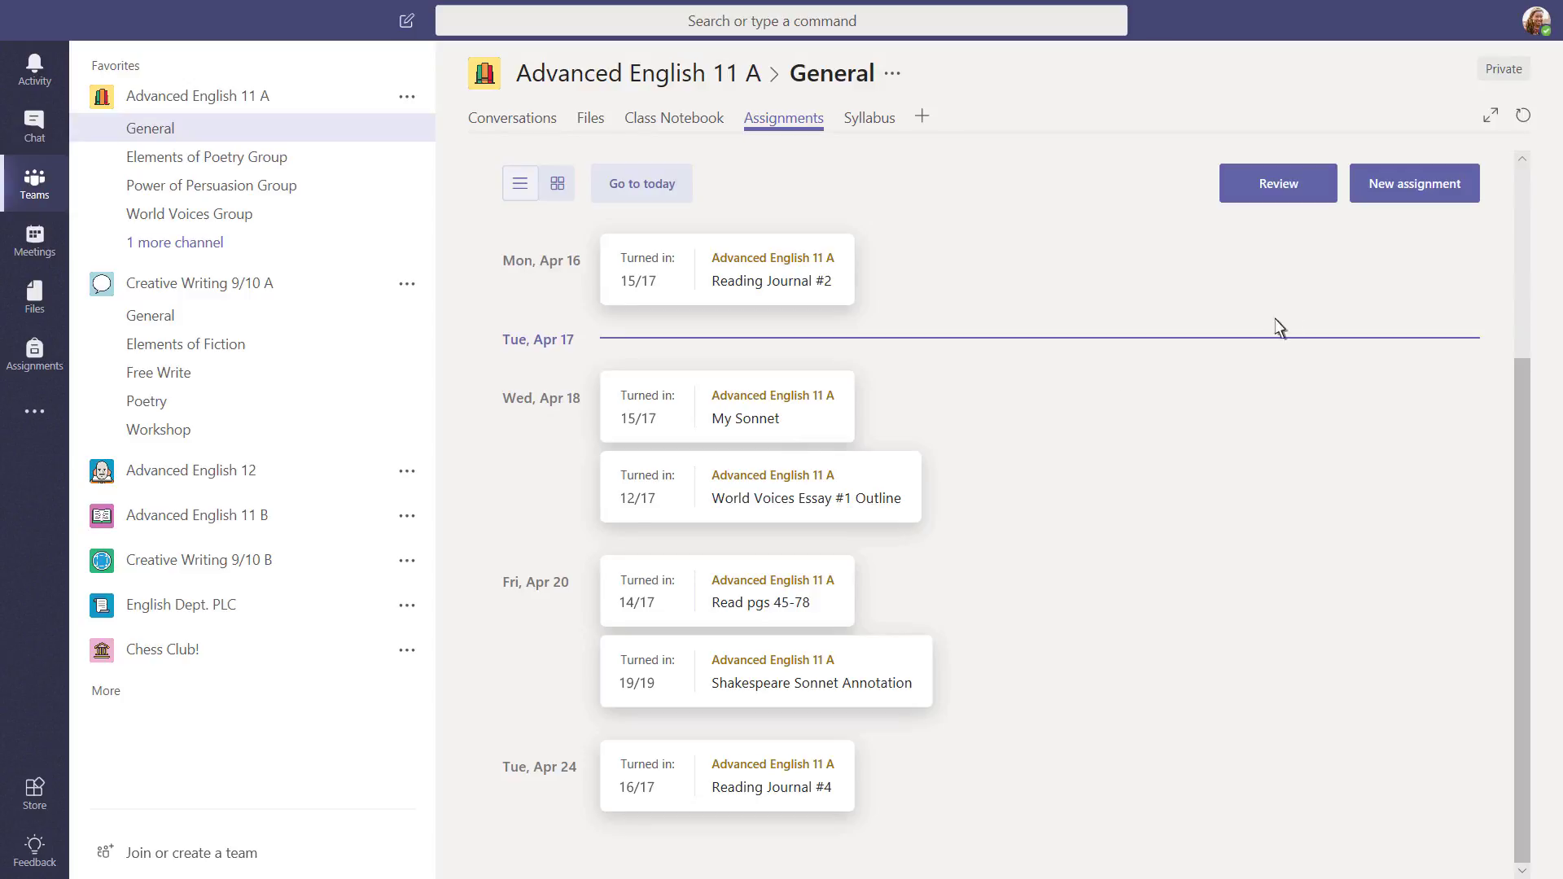
mouse_move(1413, 182)
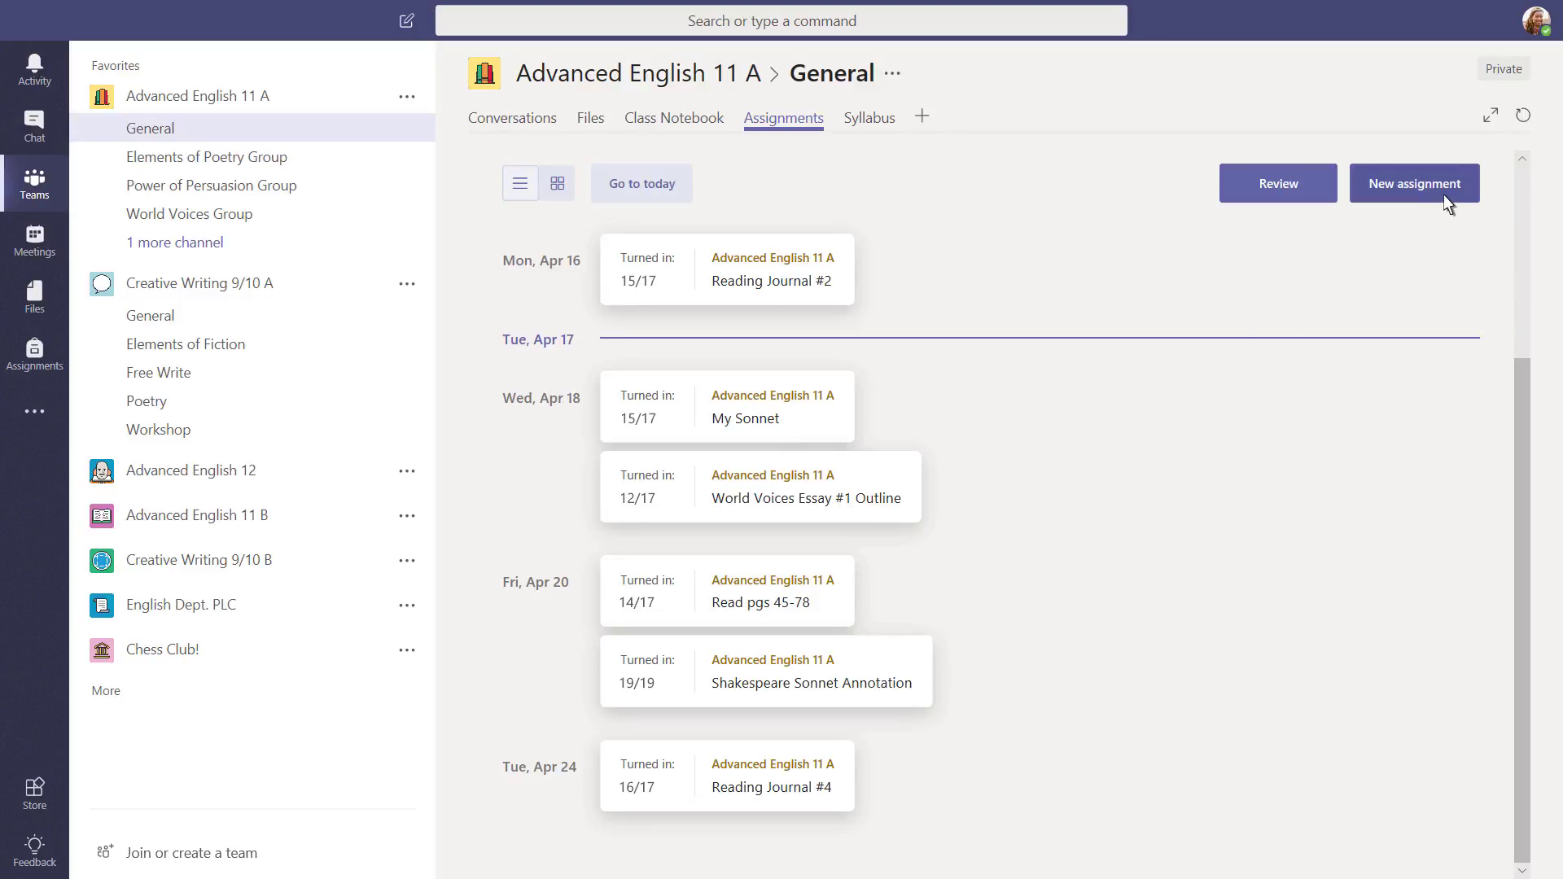
Start a new assignment for Advanced English 11 A addressed to all students
click(1413, 184)
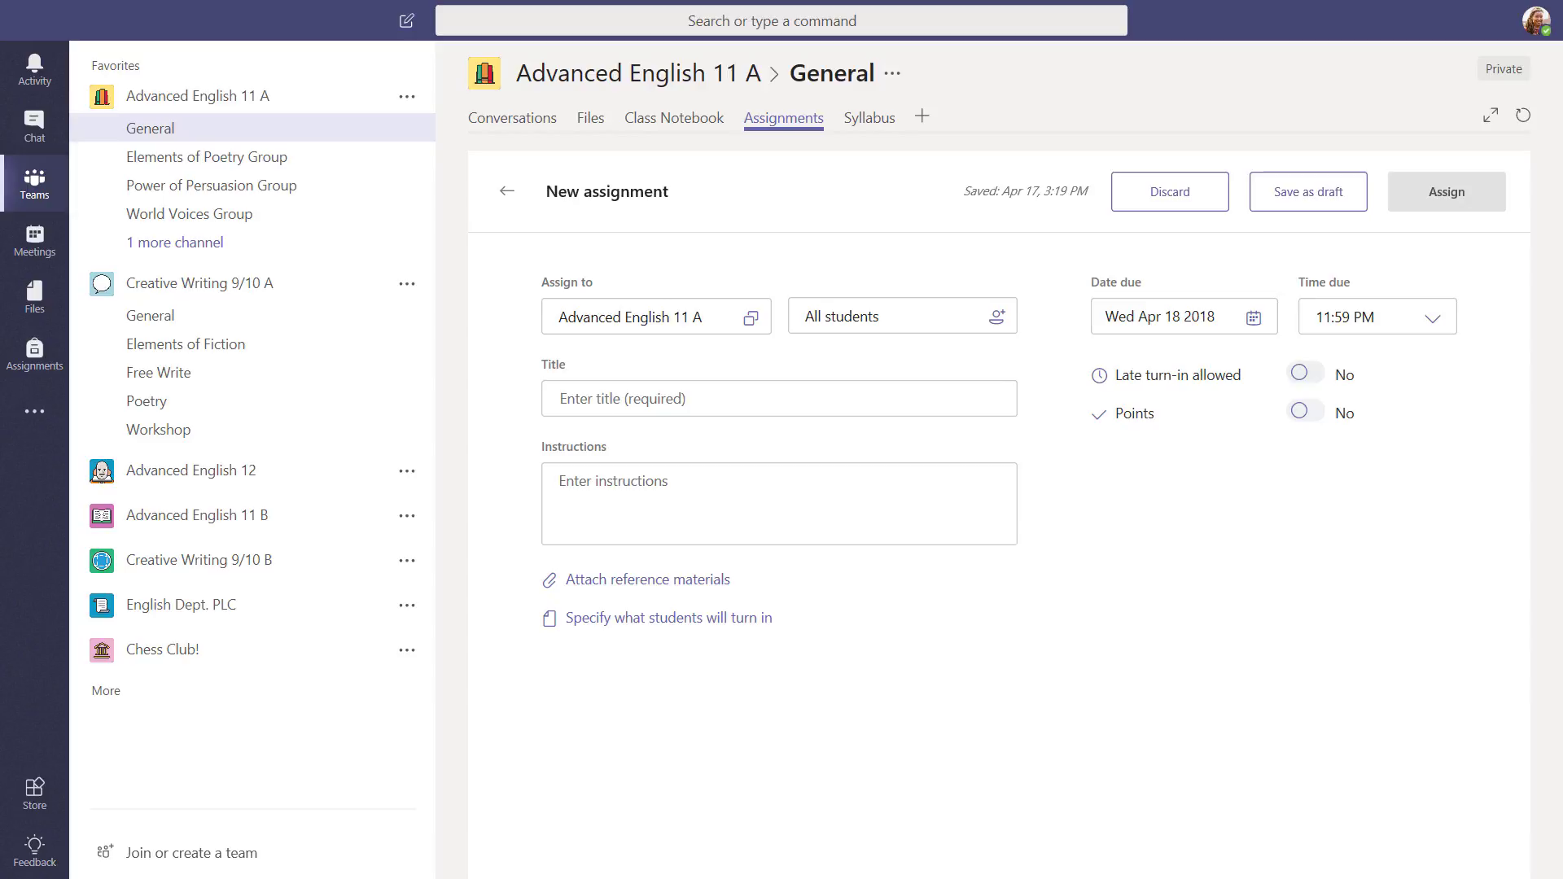
mouse_move(682, 329)
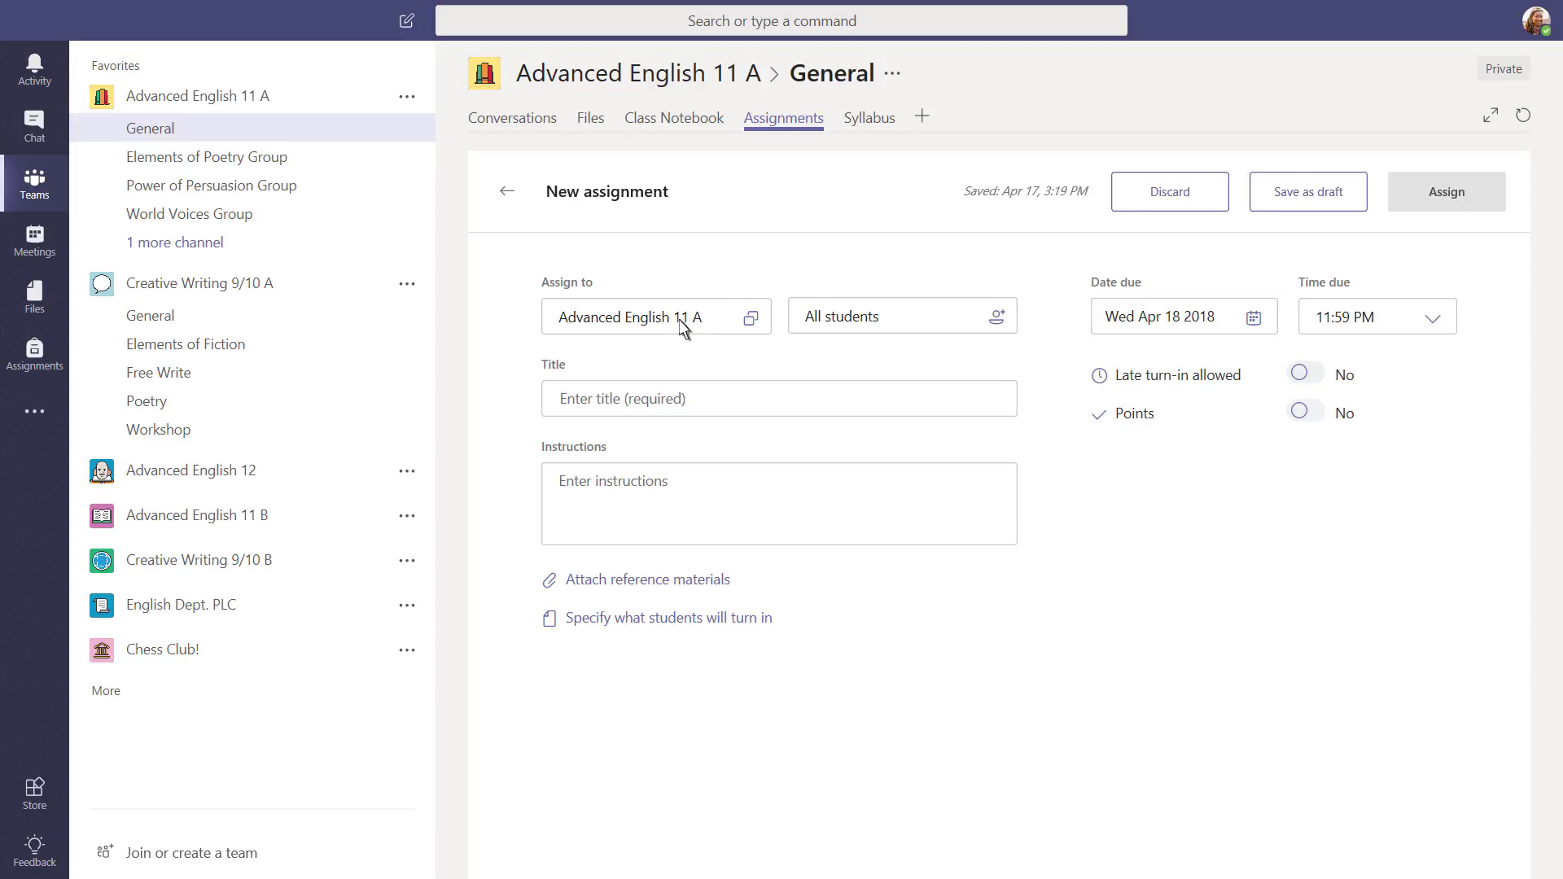
mouse_move(749, 330)
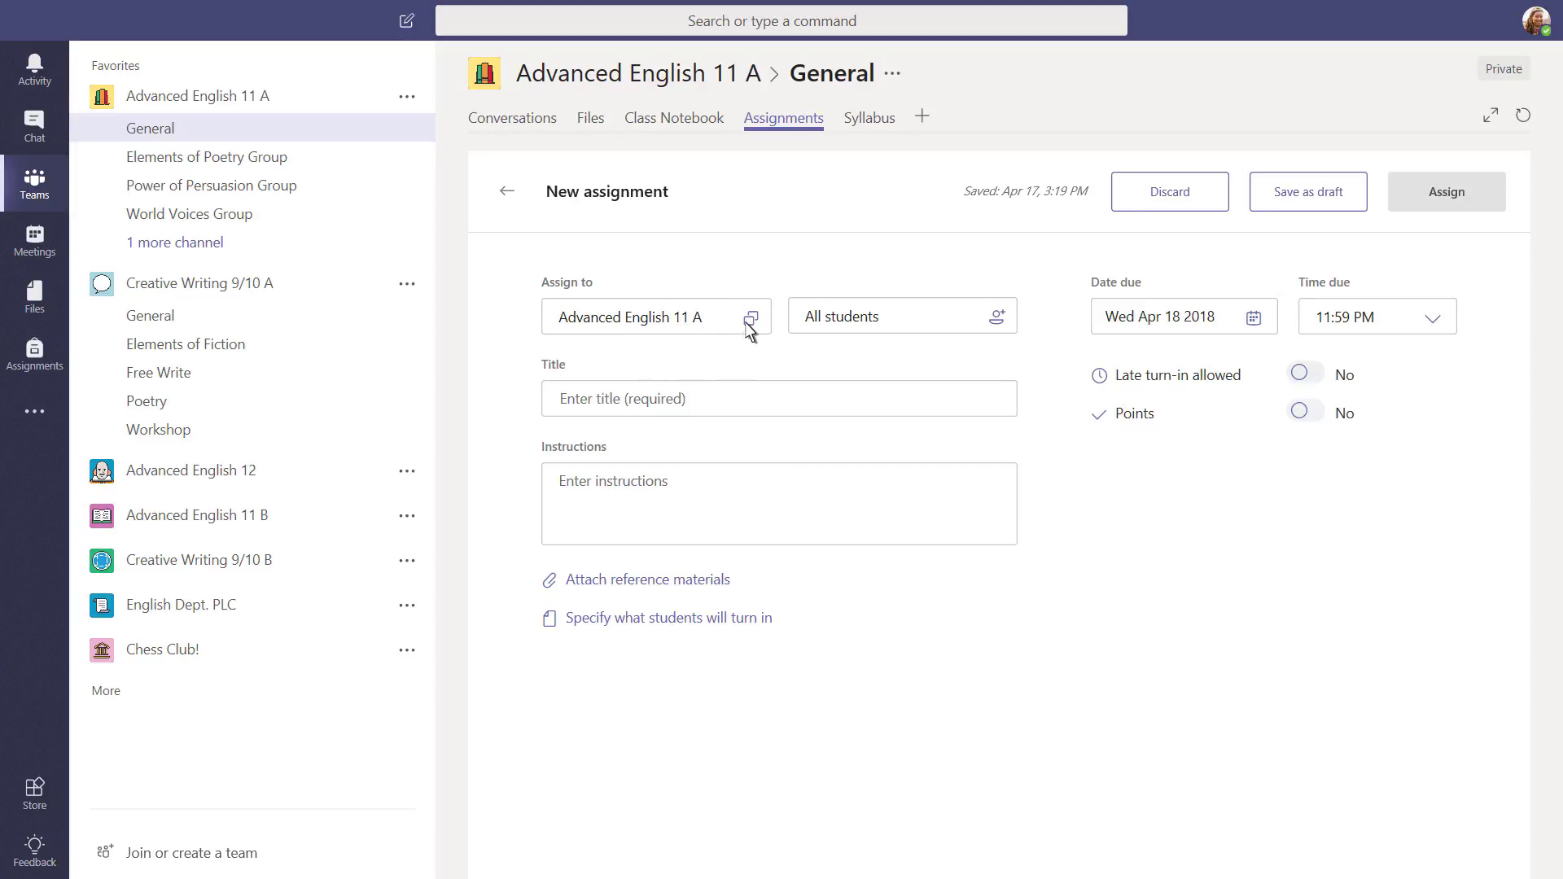
click(753, 318)
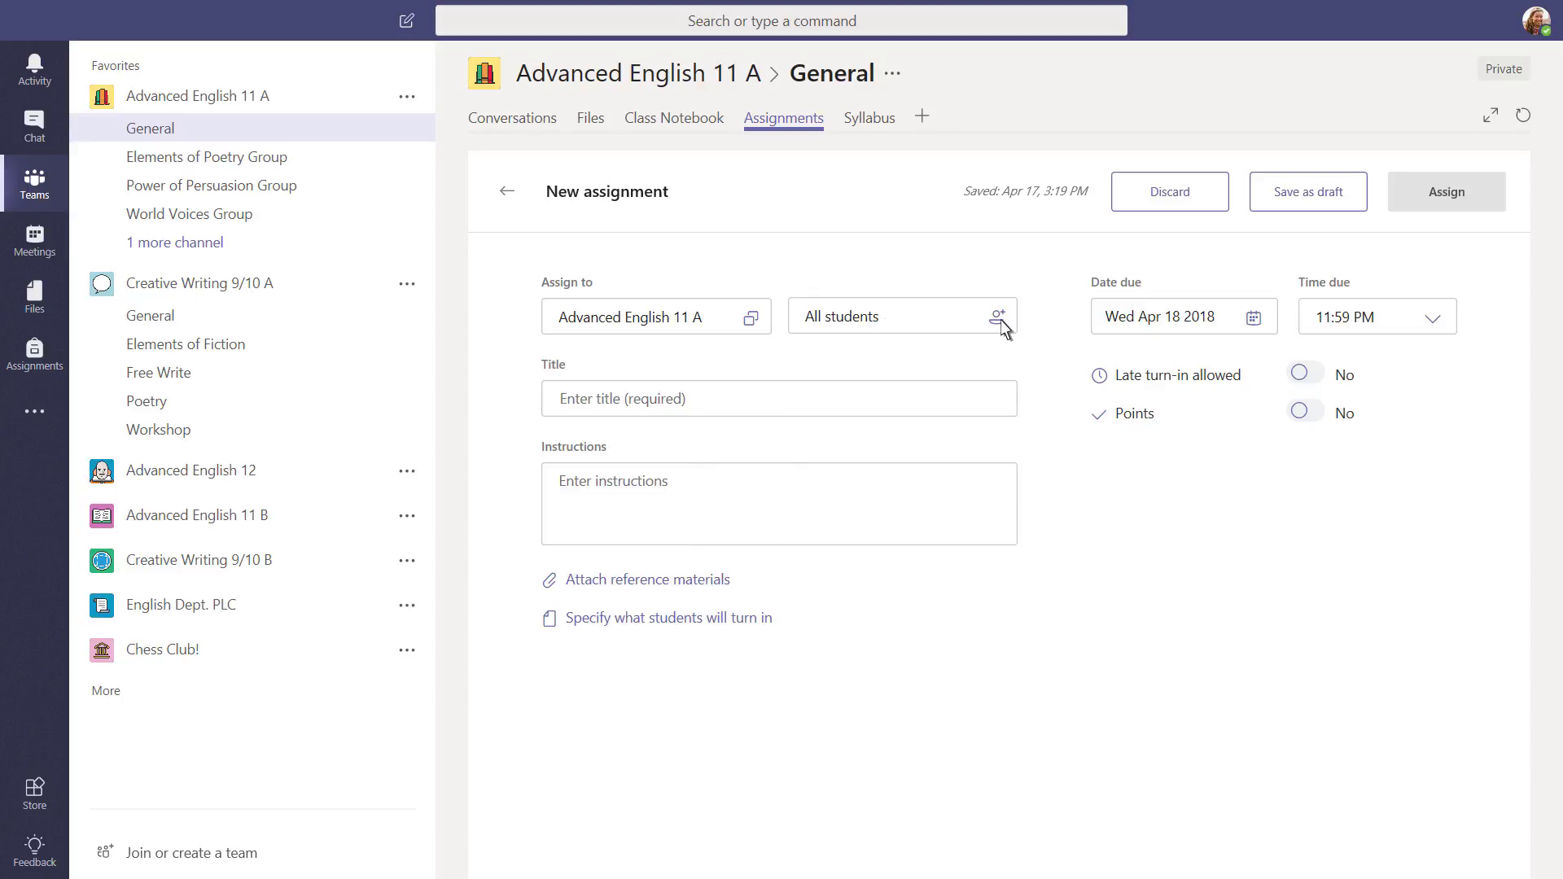
click(997, 316)
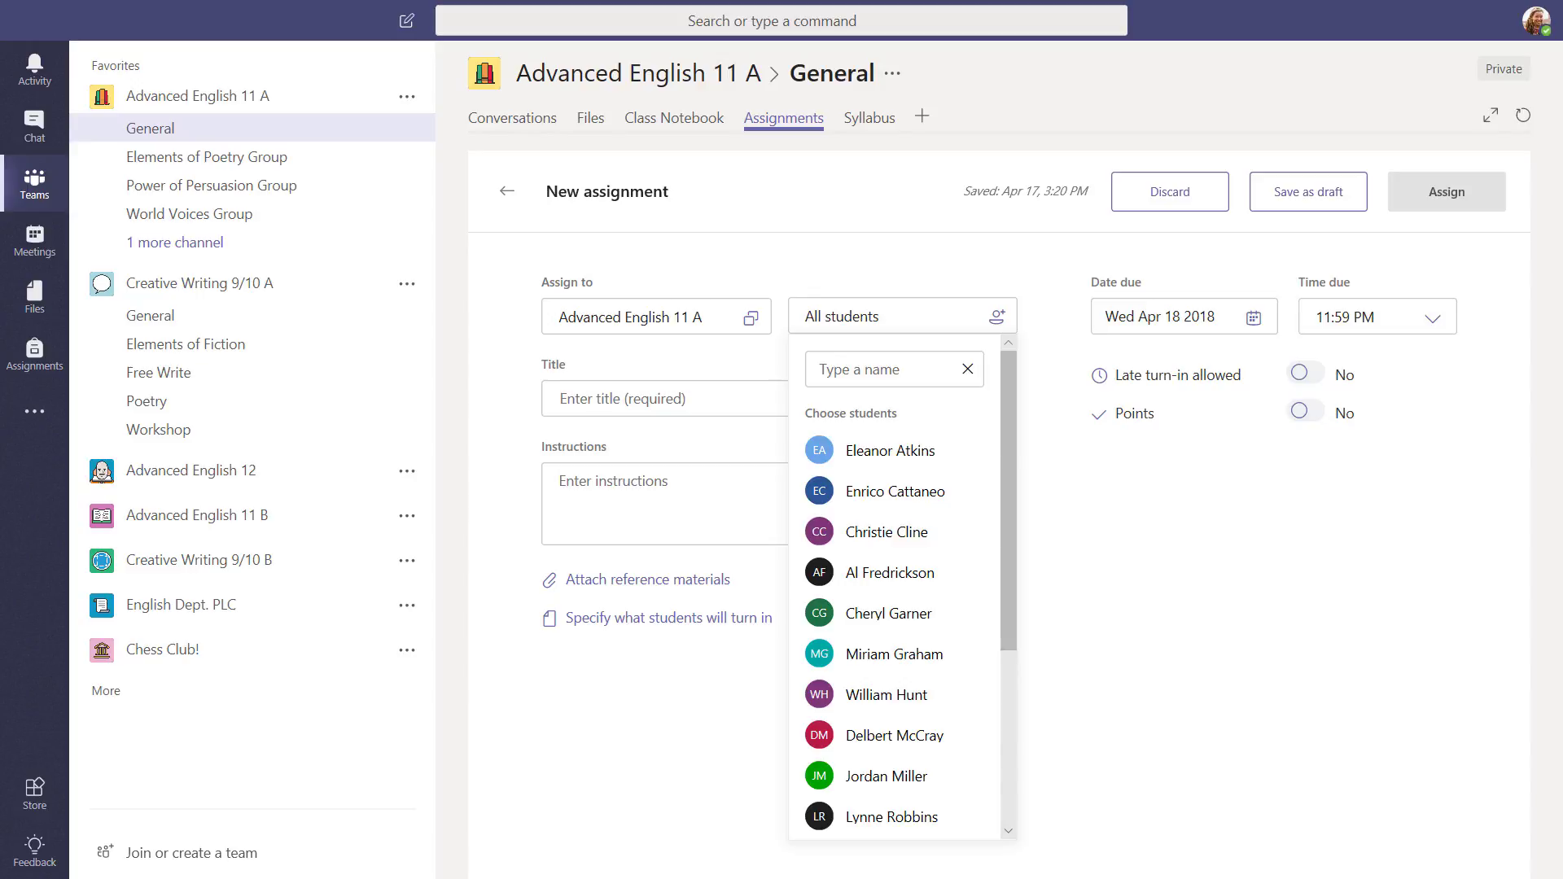
click(663, 381)
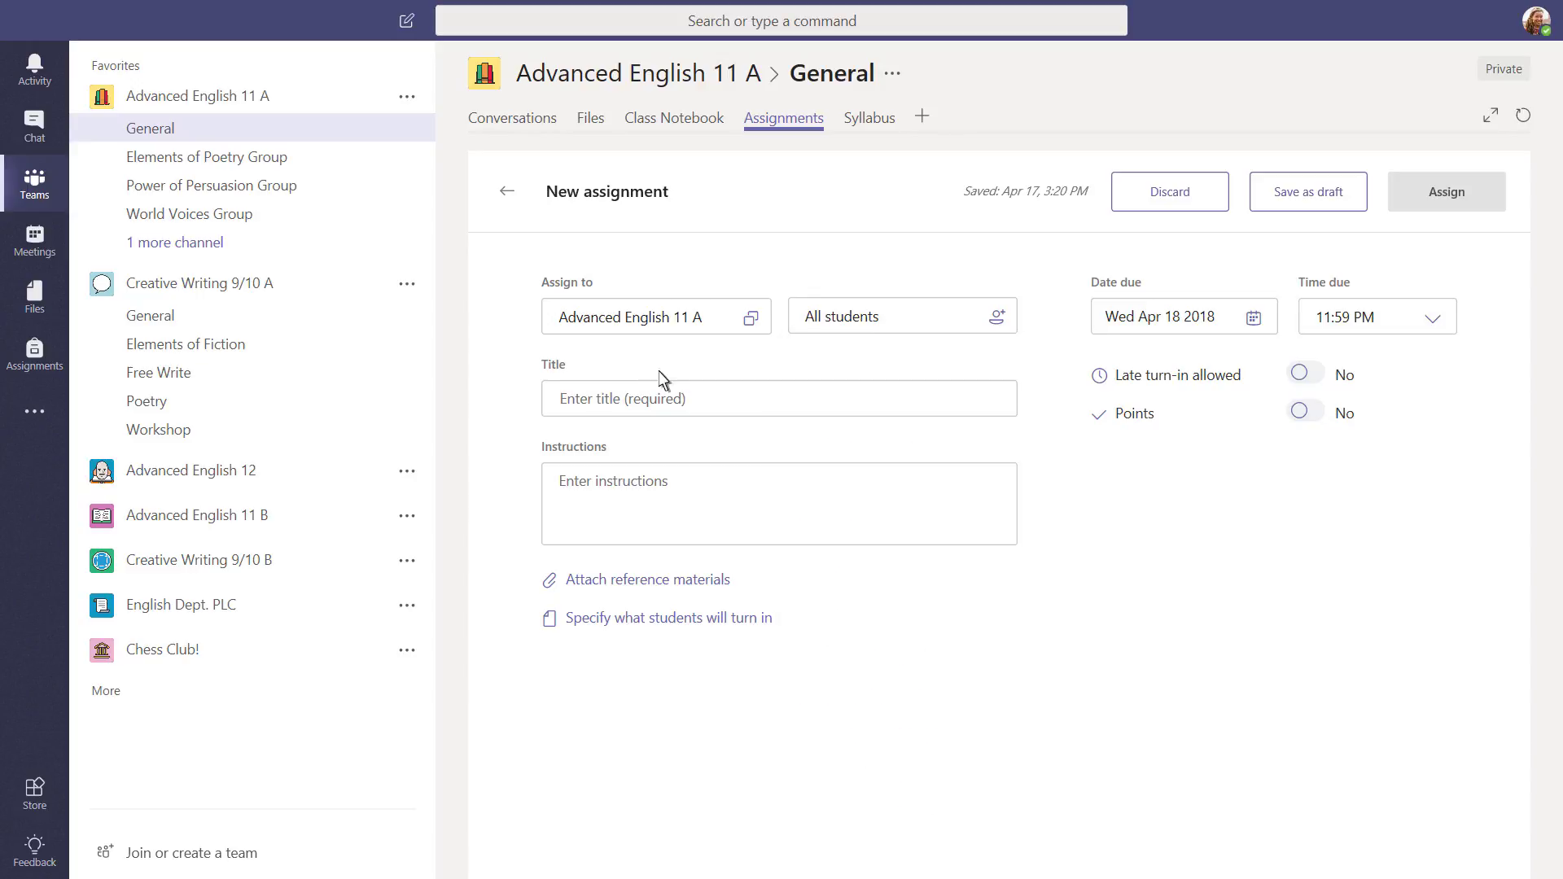
Title the assignment 'Create a bibliography', due Apr 27 2018 at 3:00 PM
text(Create a bibl)
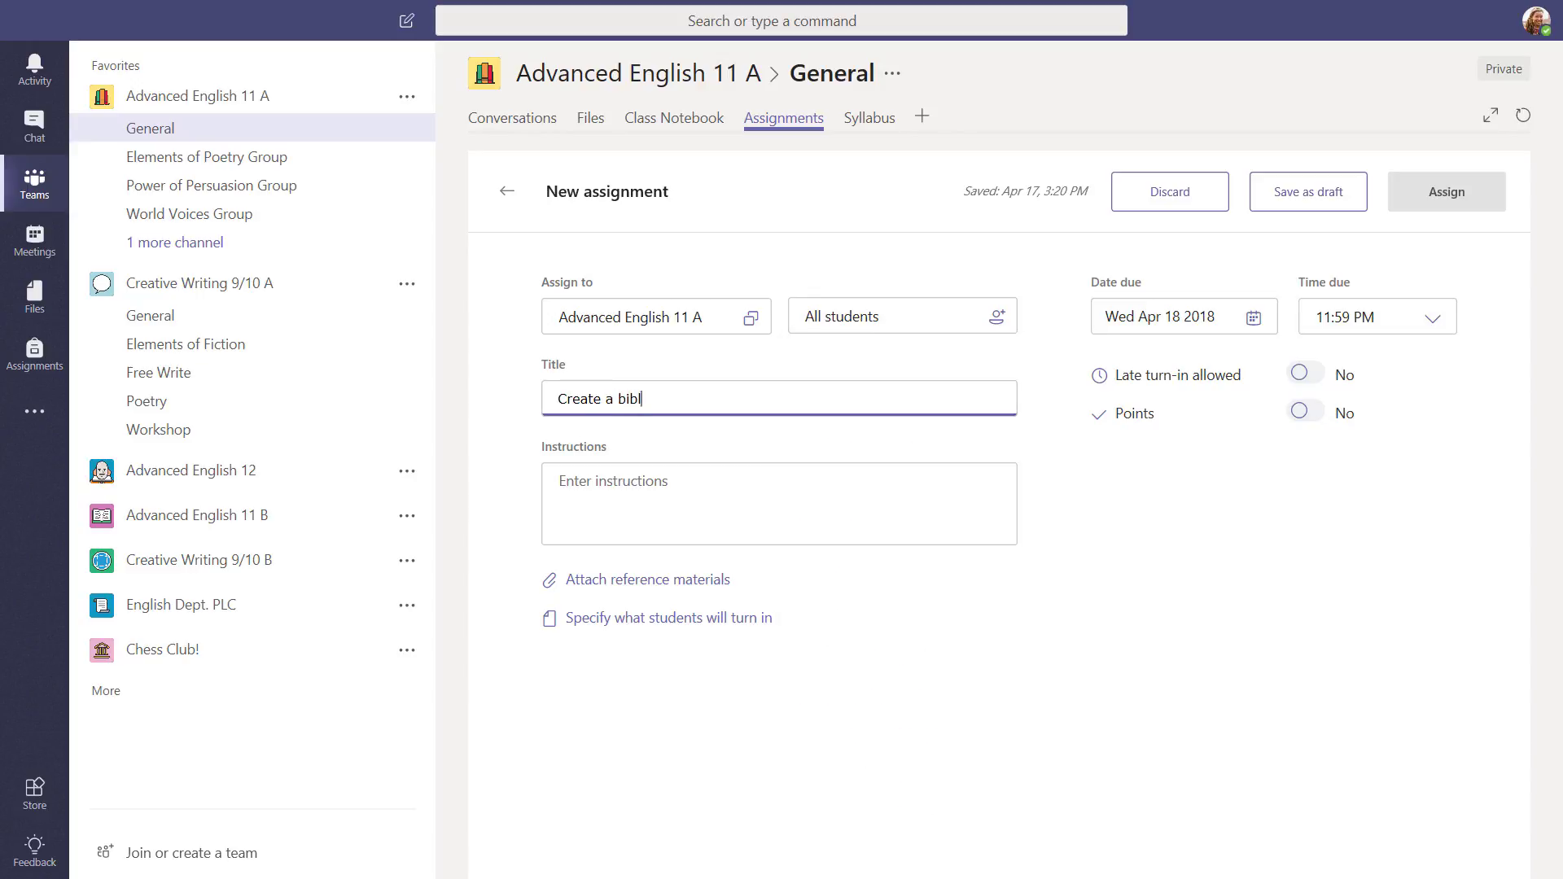
text(iography)
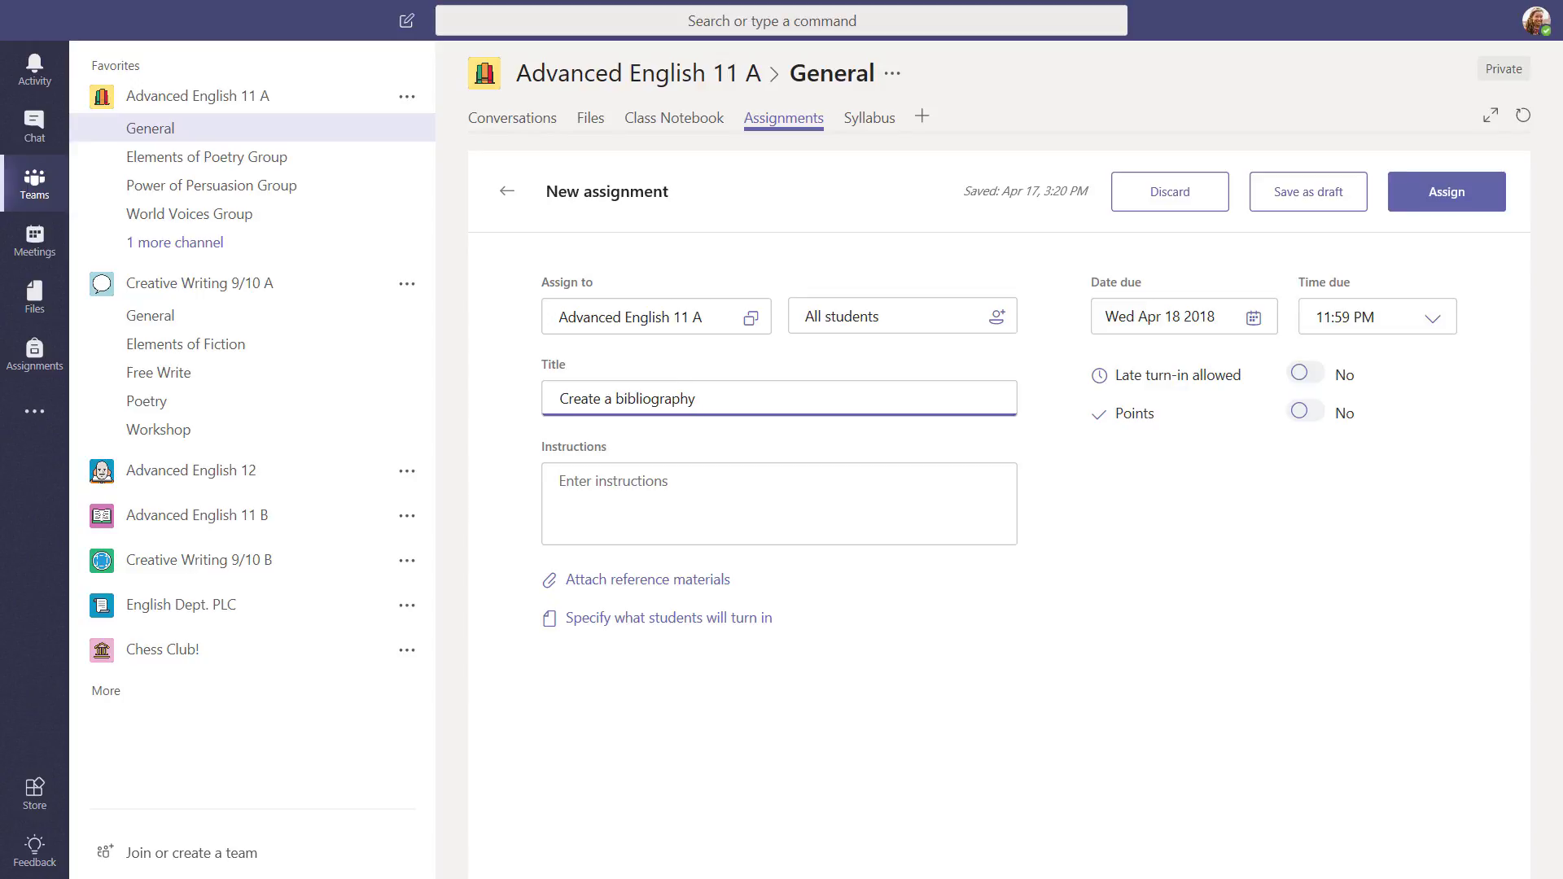
mouse_move(1221, 347)
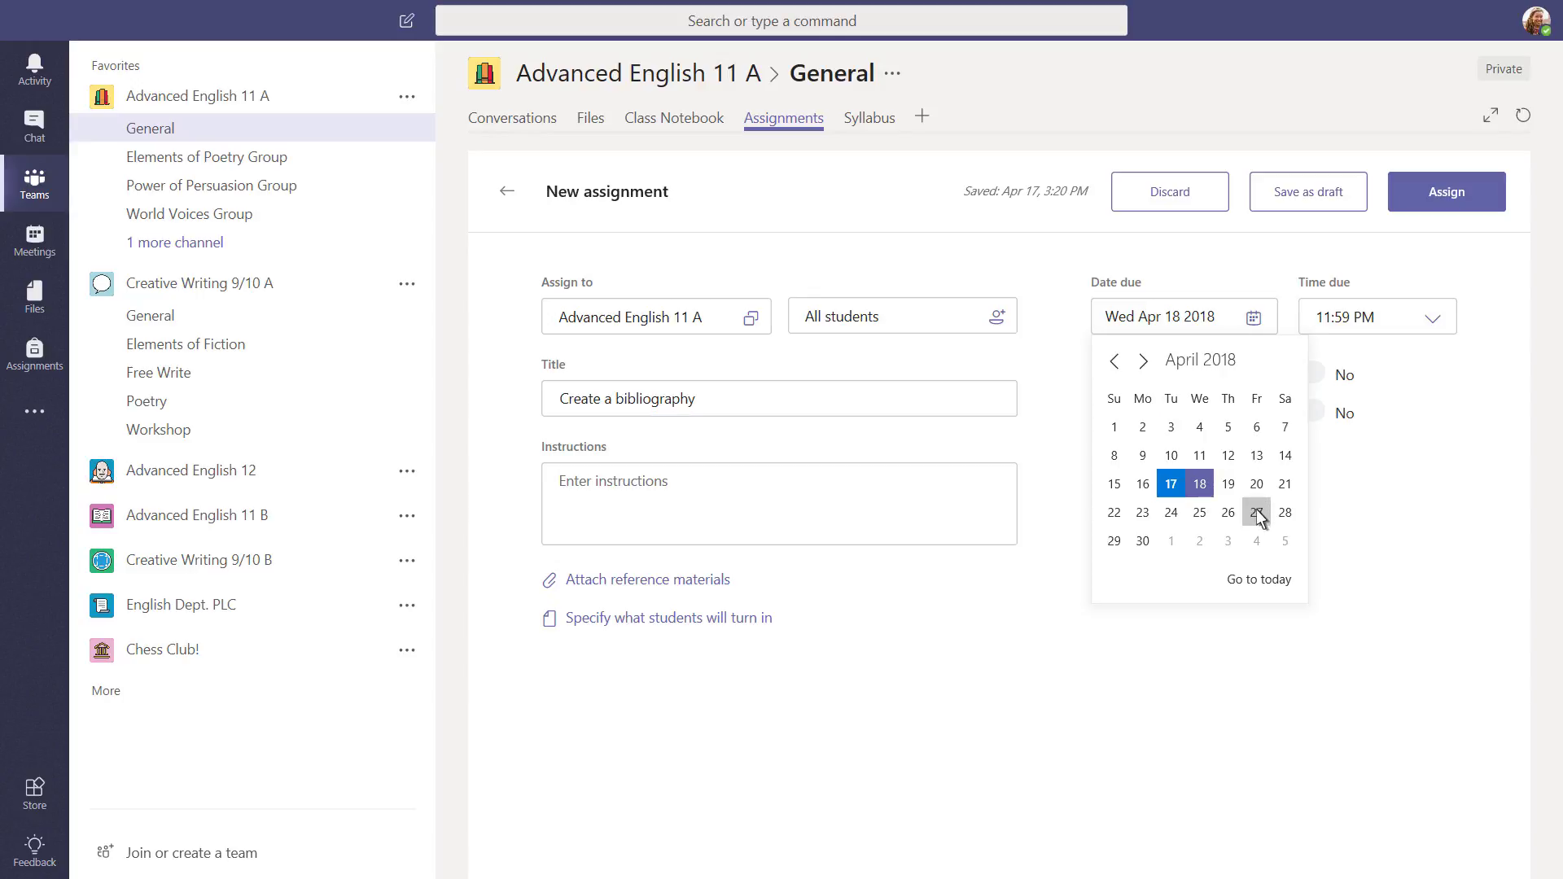
click(1255, 513)
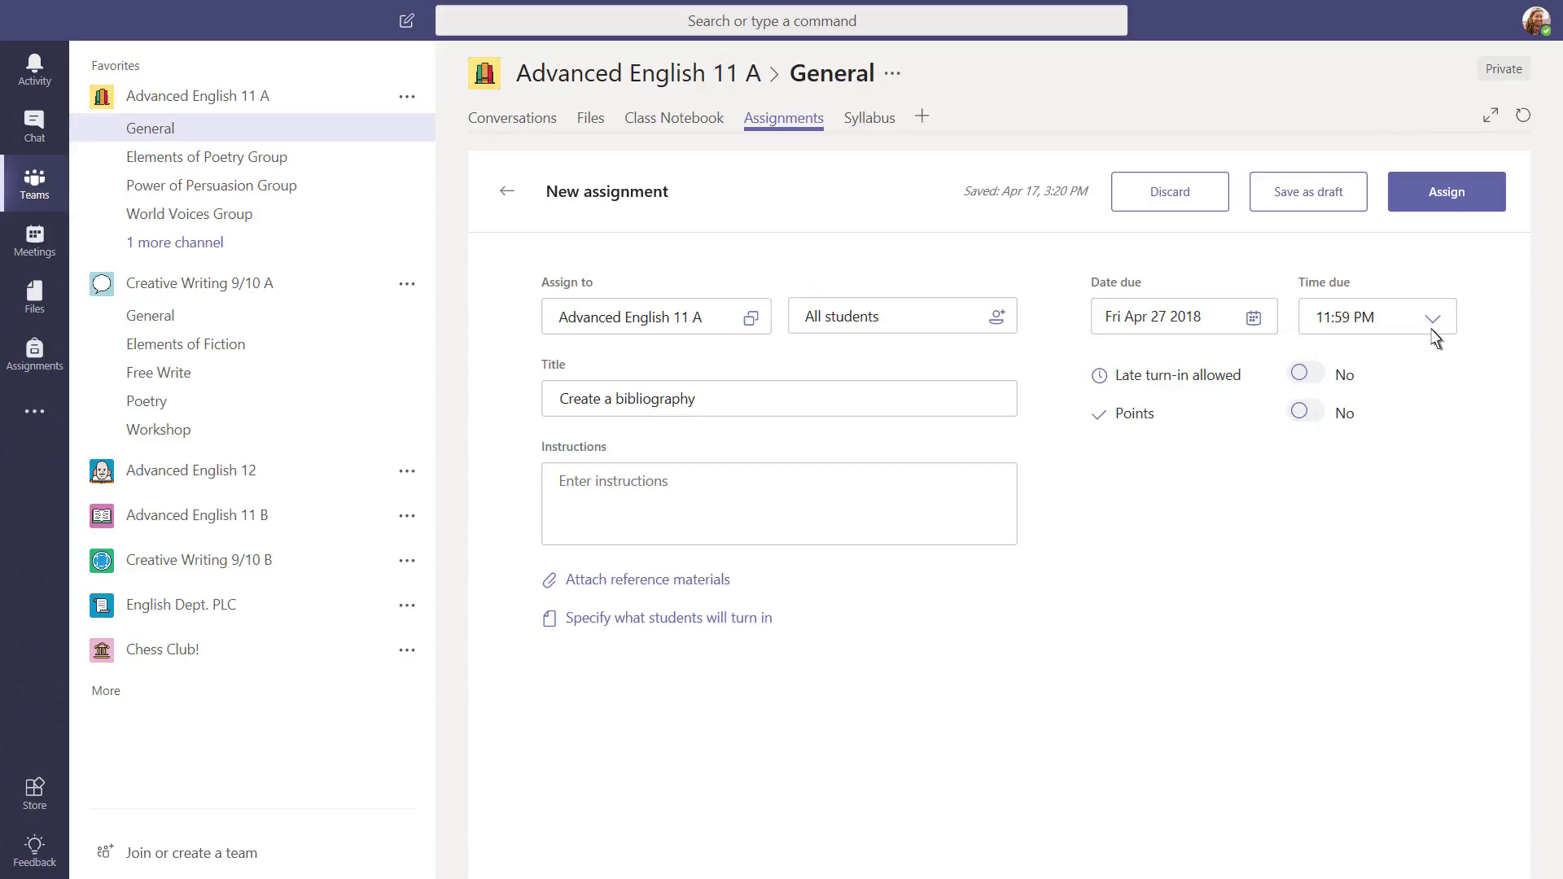
click(1432, 318)
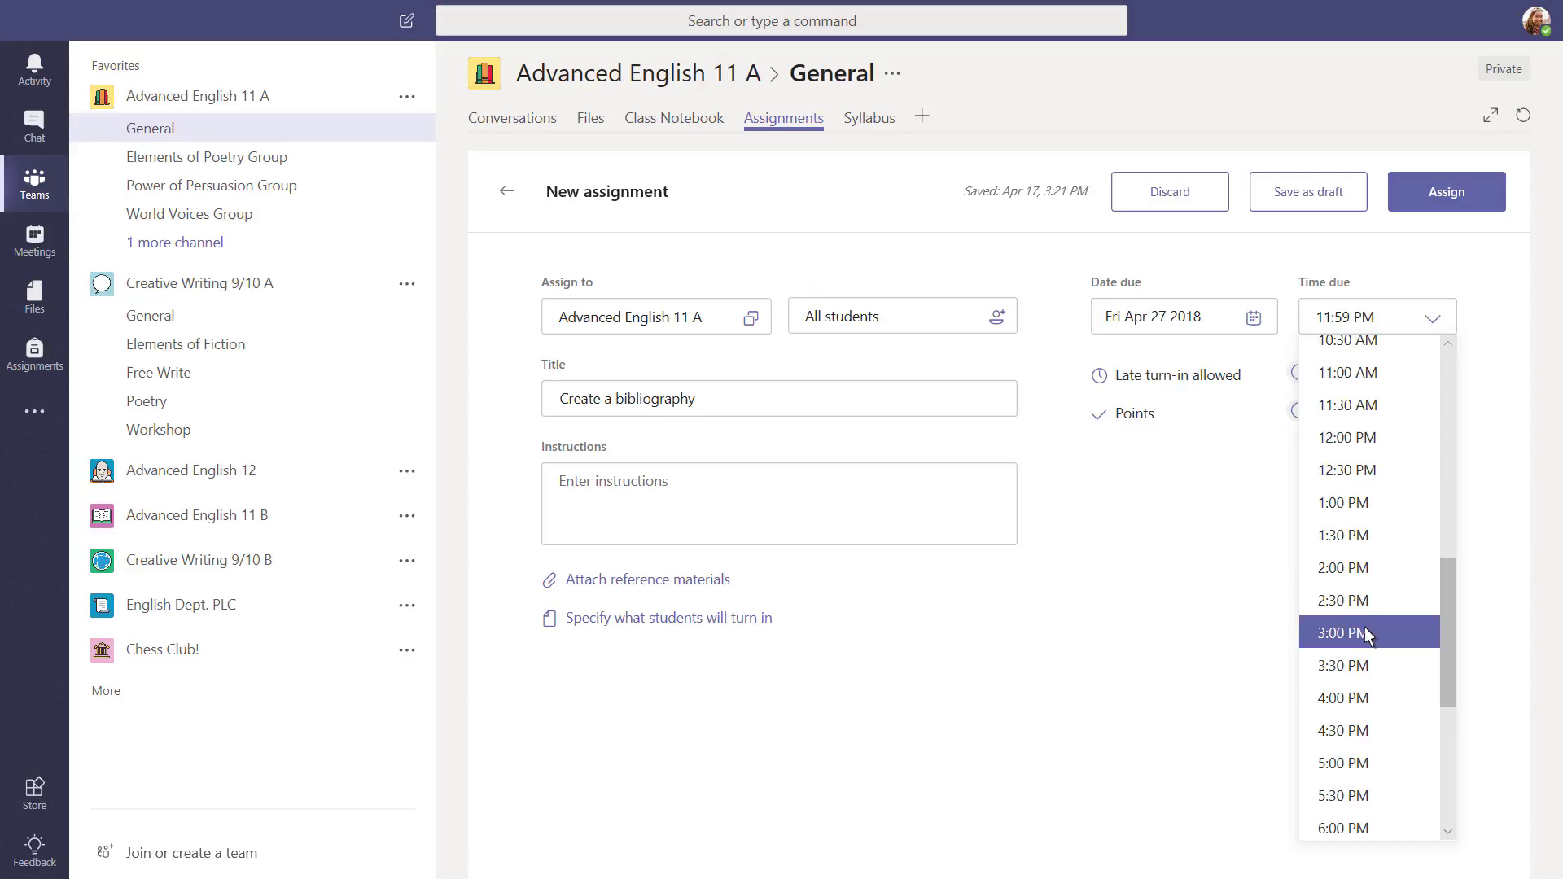
click(1343, 632)
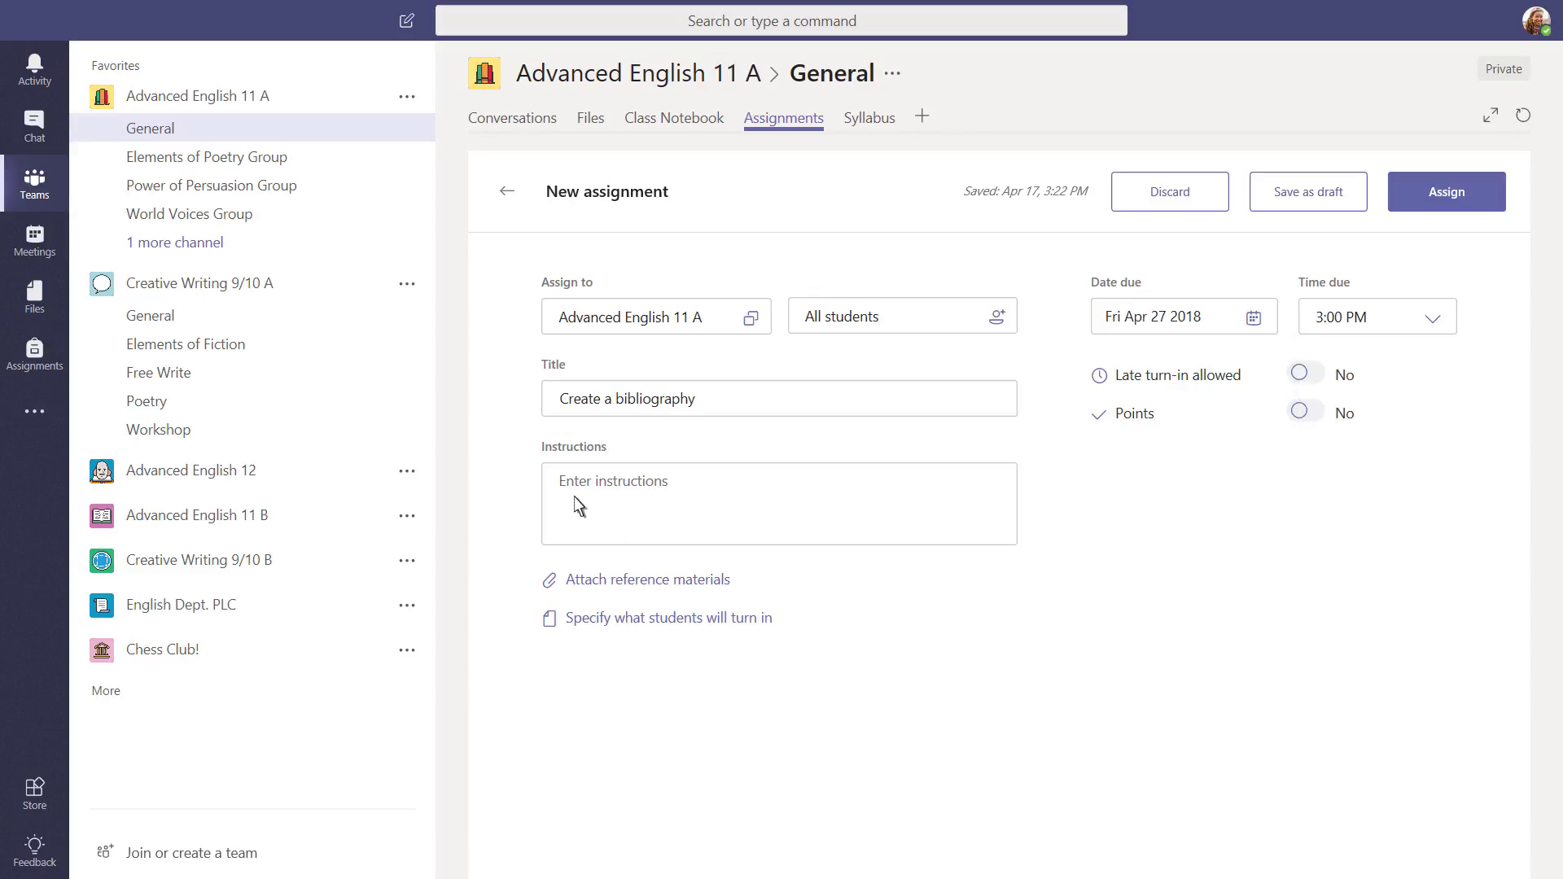
Enter instructions asking for at least 3 sources found during the library visit
text(Create a bibliography including)
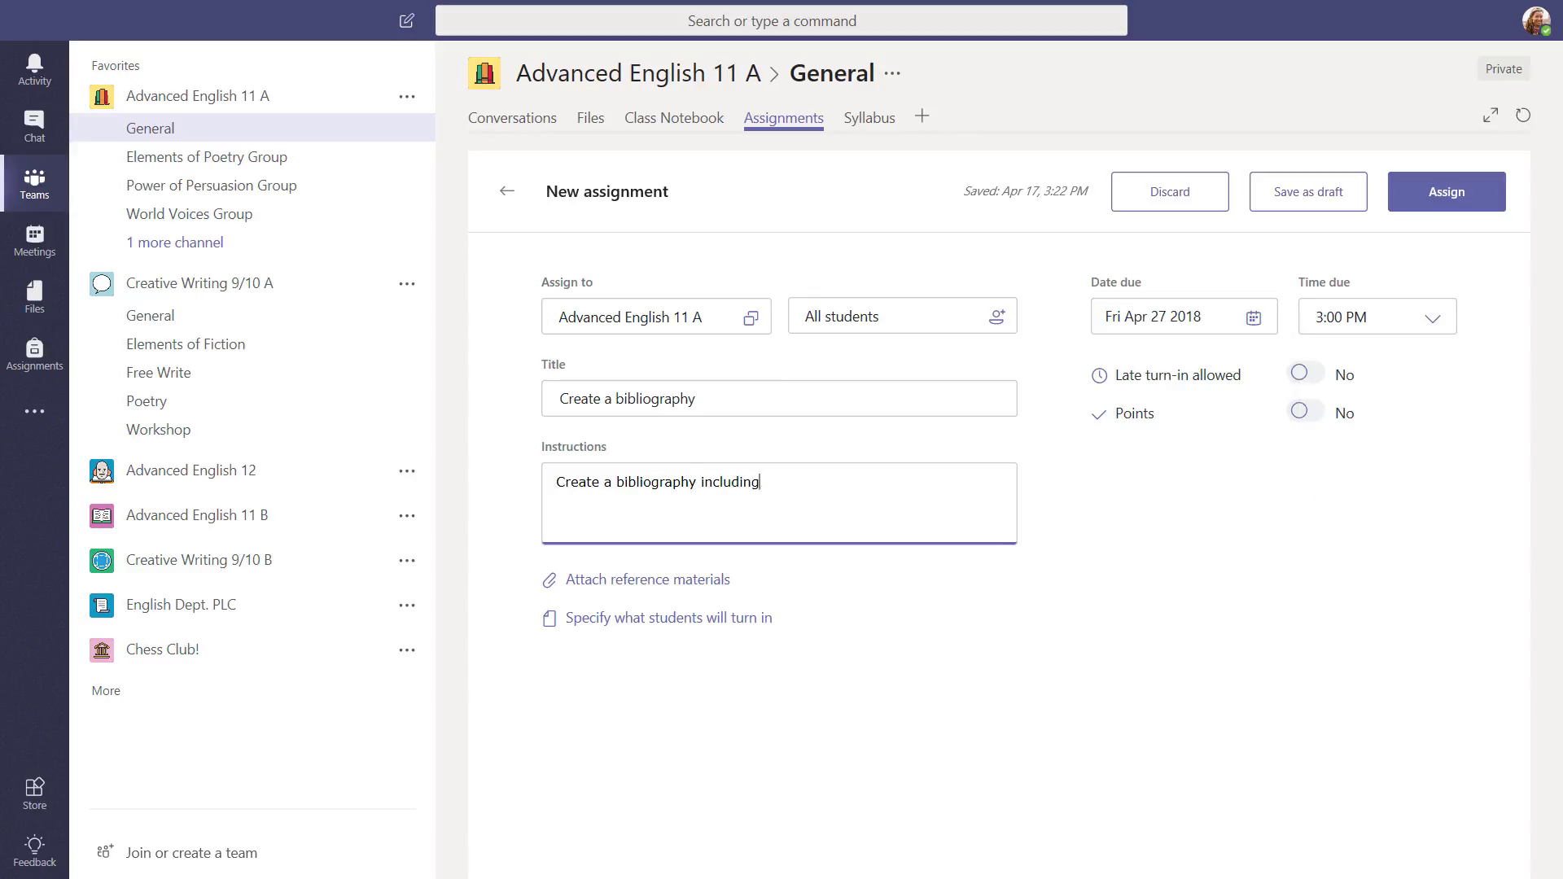
text(at least 3 sources you found during your library visit.  Reference the bibliography Quizlet if you get stuck.)
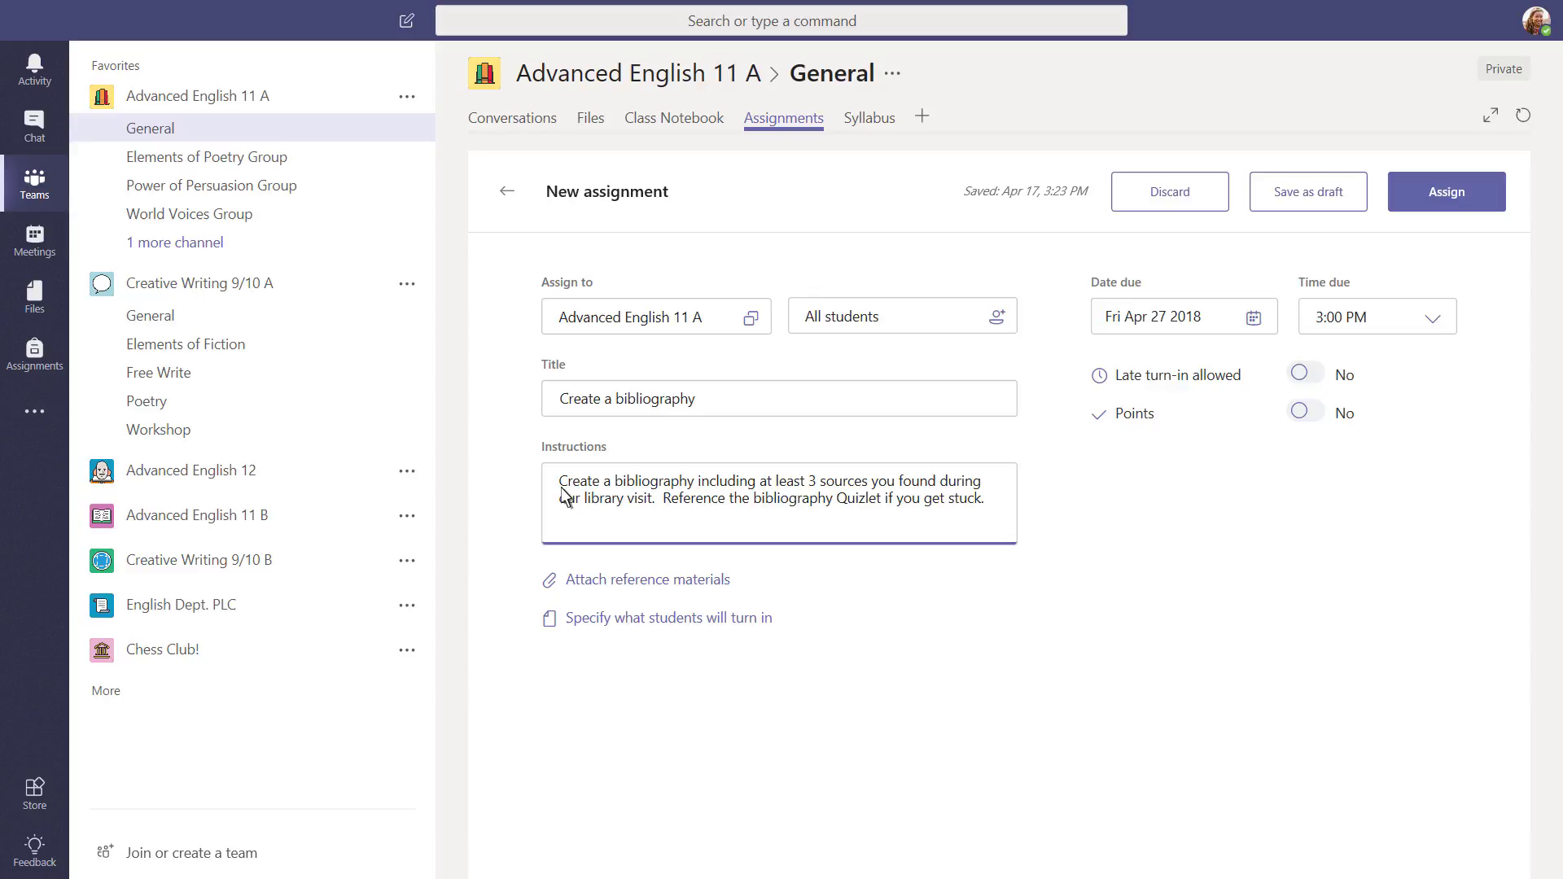
mouse_move(589, 500)
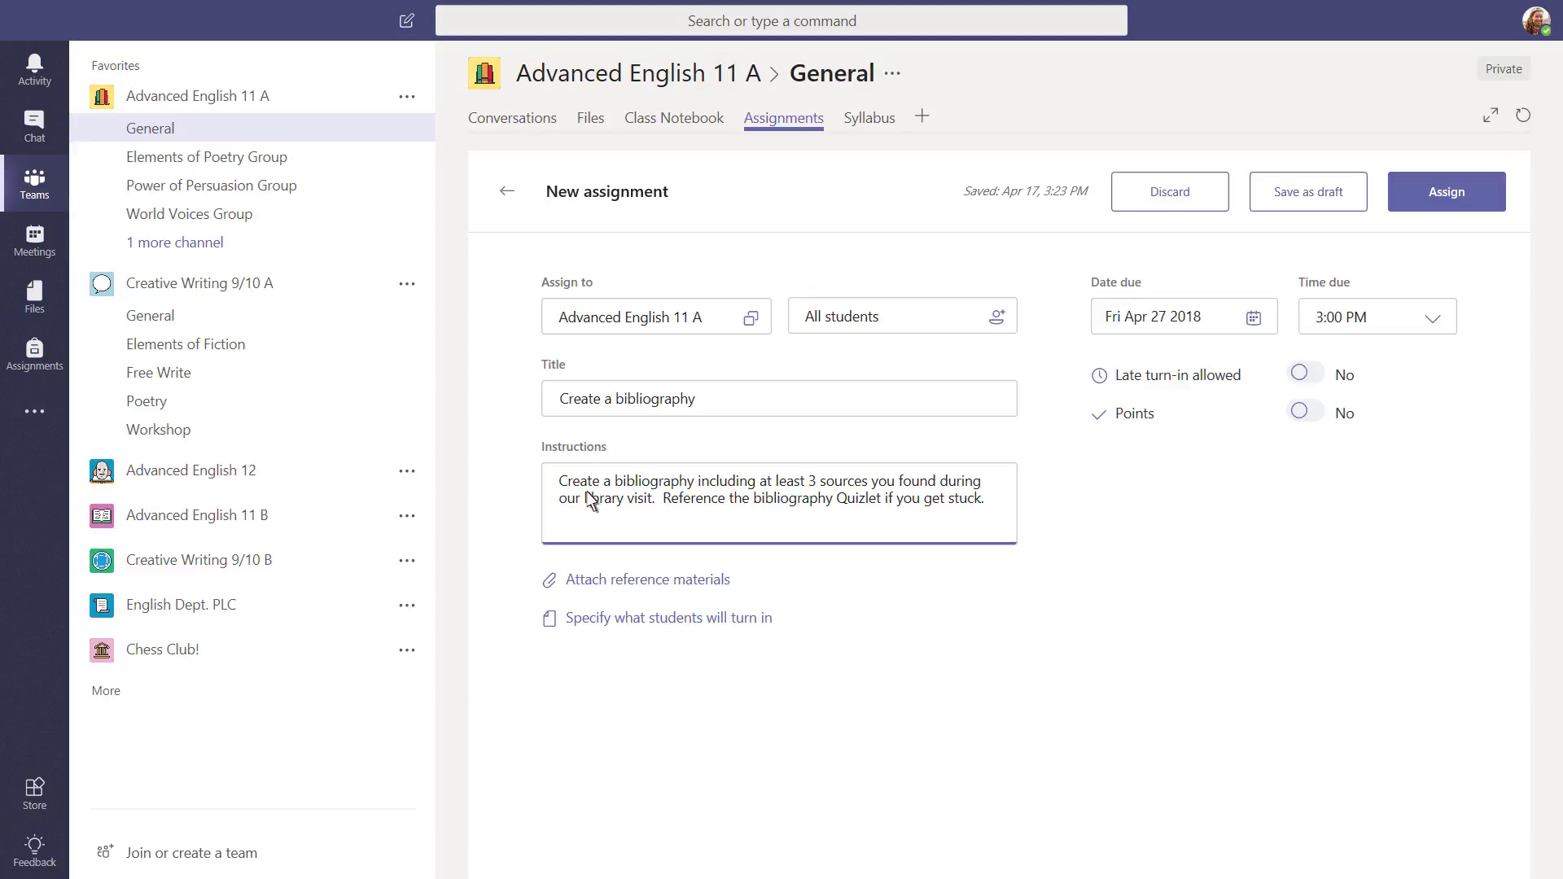
Attach a Quizlet web link displayed as 'Bibliography reminders' as reference material
click(650, 579)
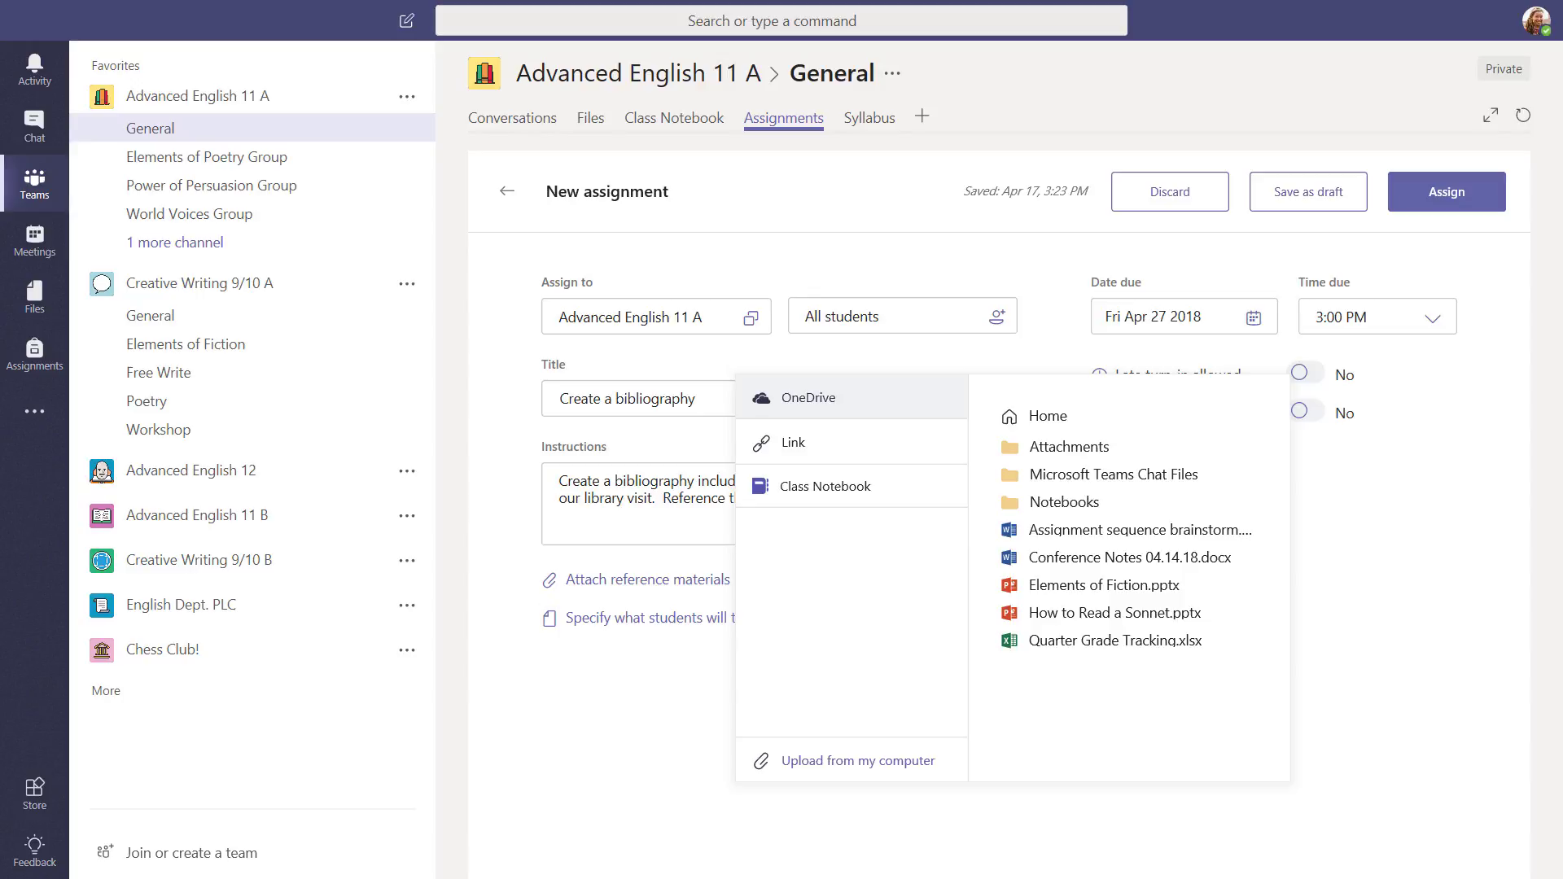
mouse_move(744, 567)
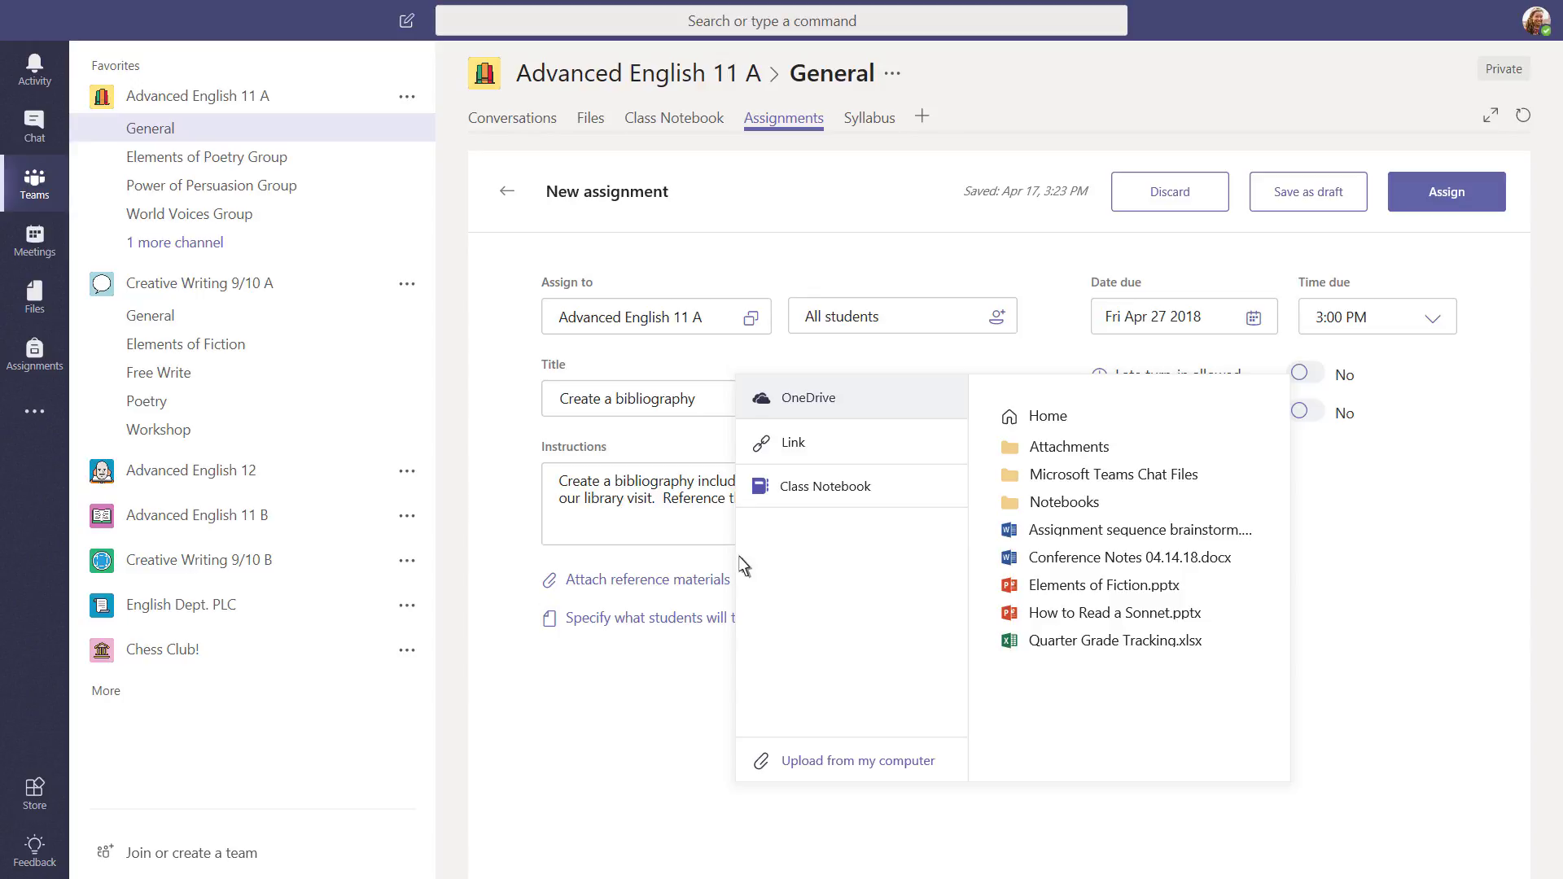
click(793, 443)
text(Bibliography reminder)
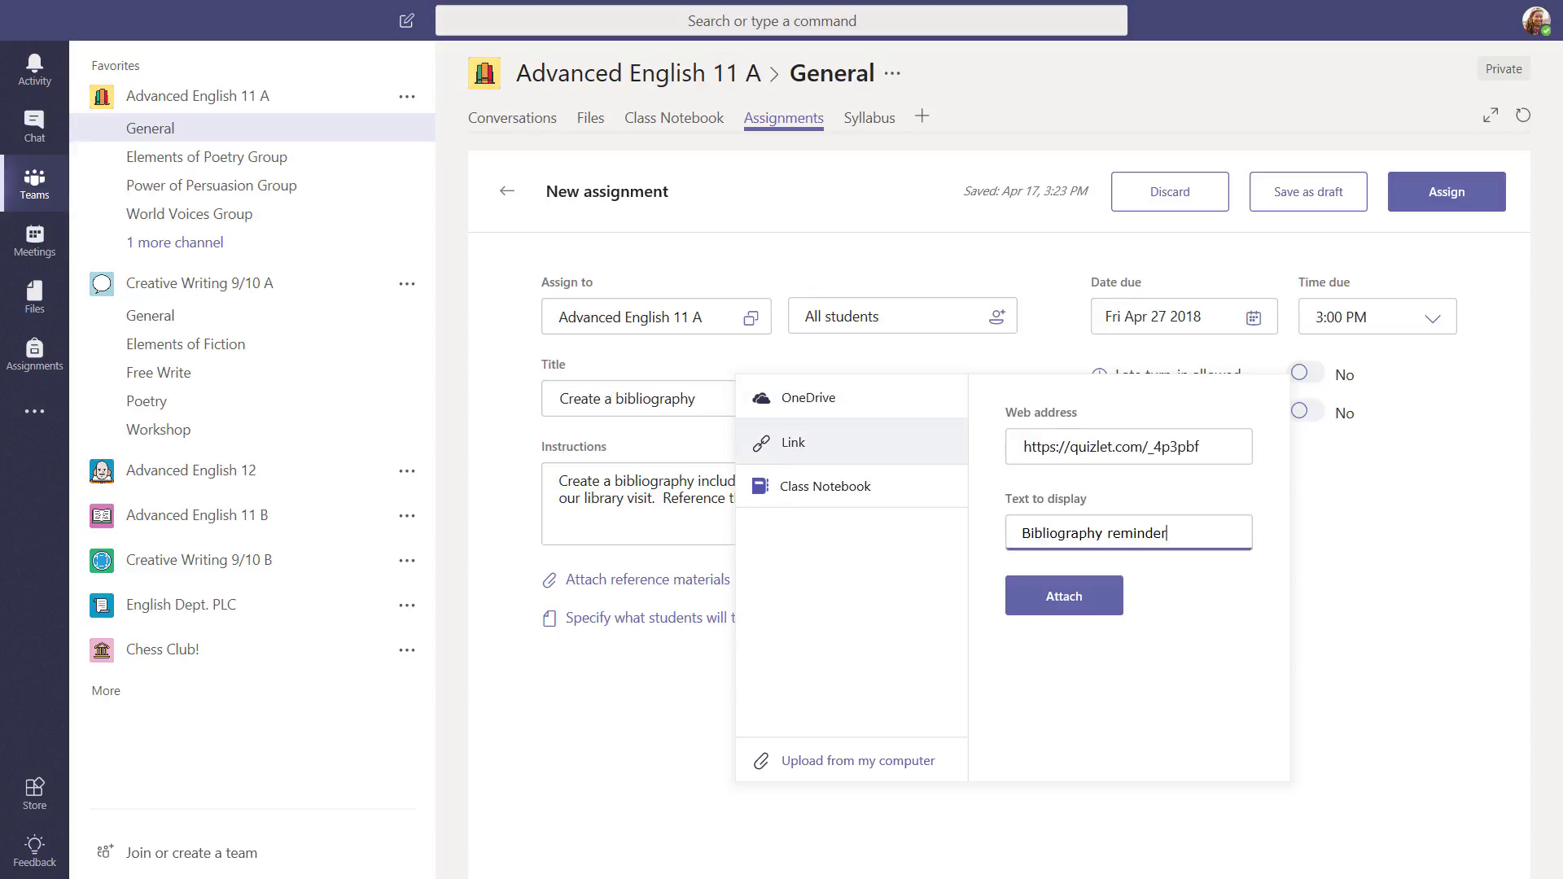
text(s)
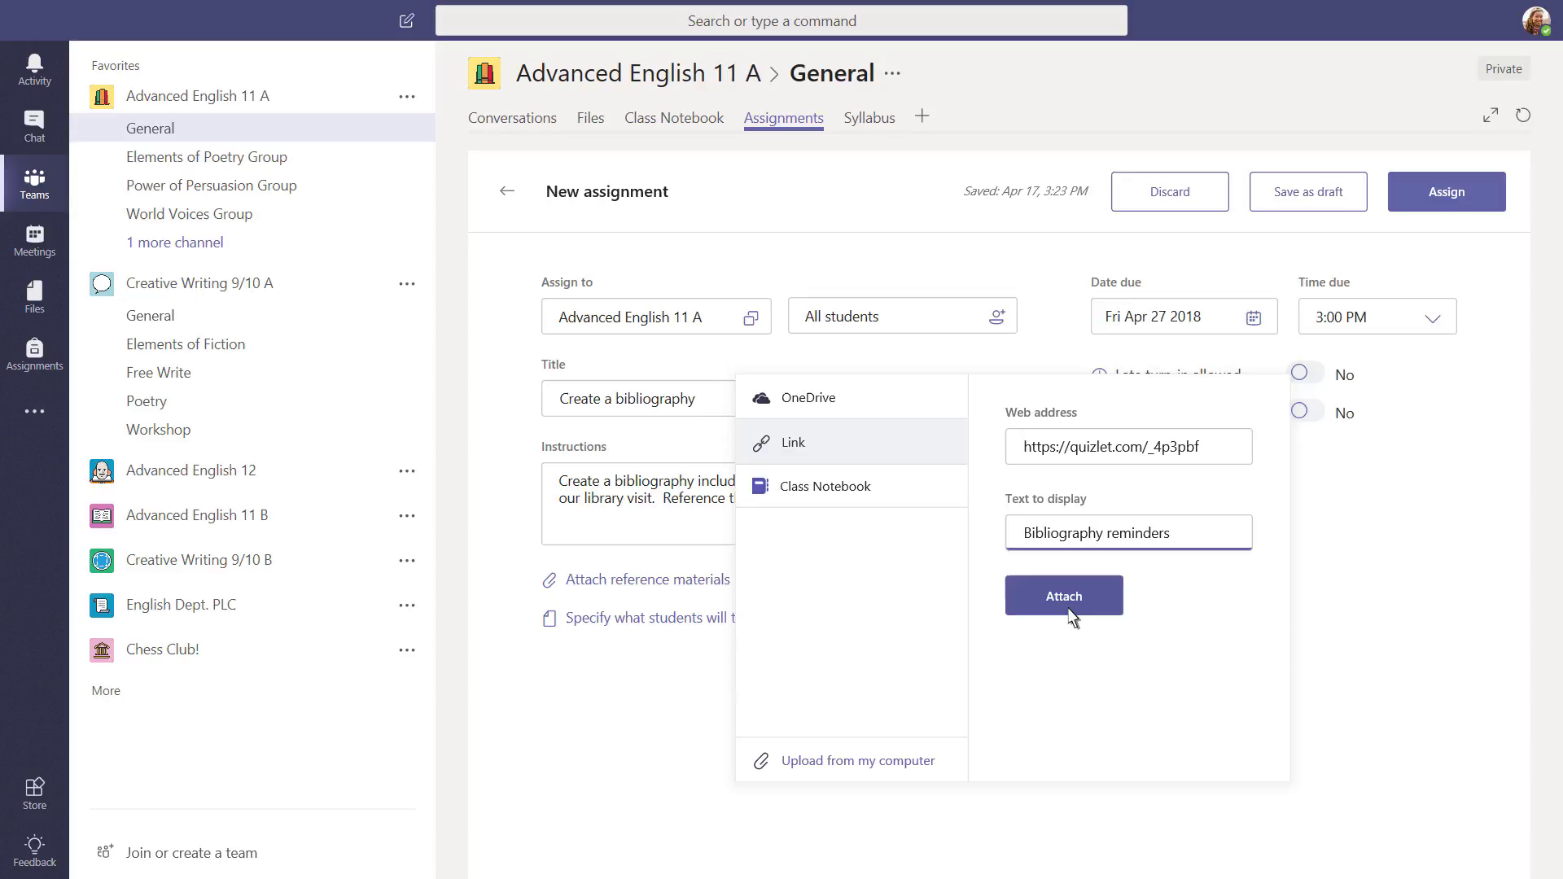
click(1063, 596)
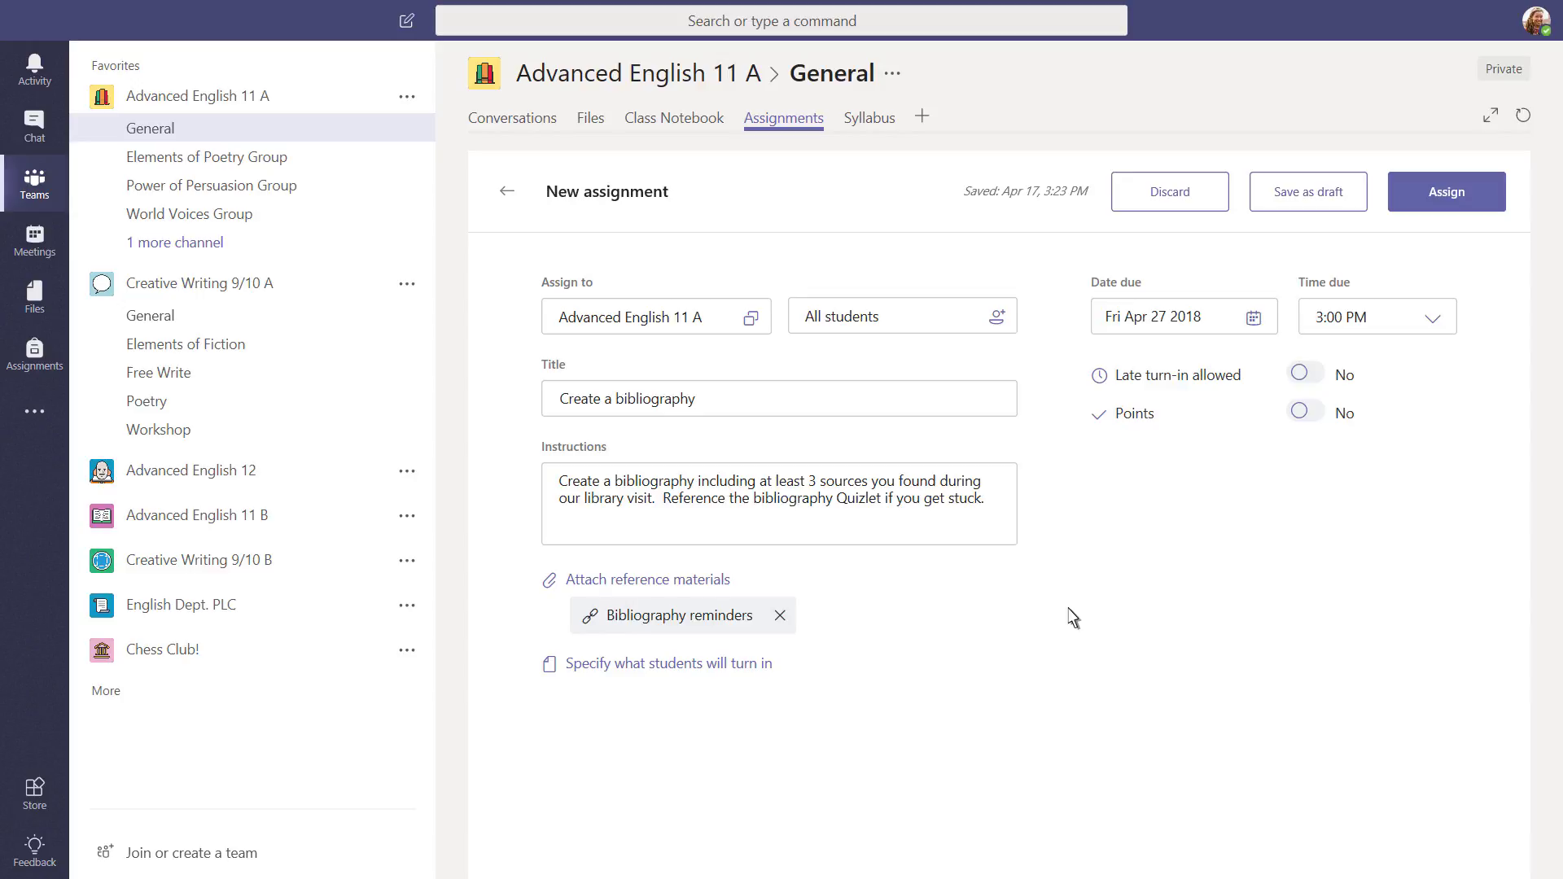
Attach a new Word file named Works Cited as the work students turn in
click(650, 580)
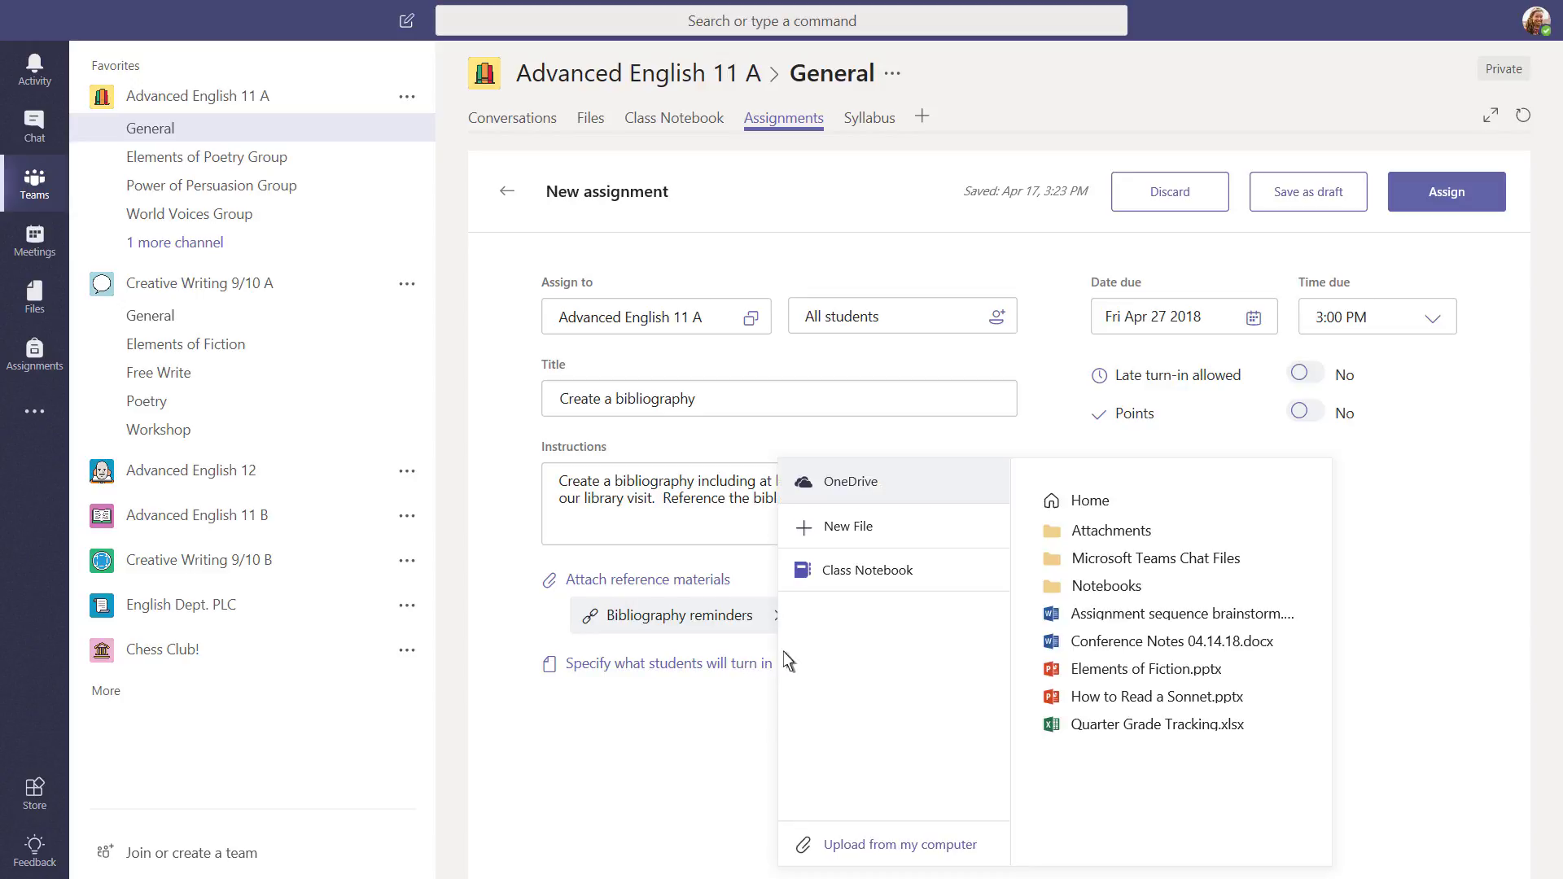
click(850, 526)
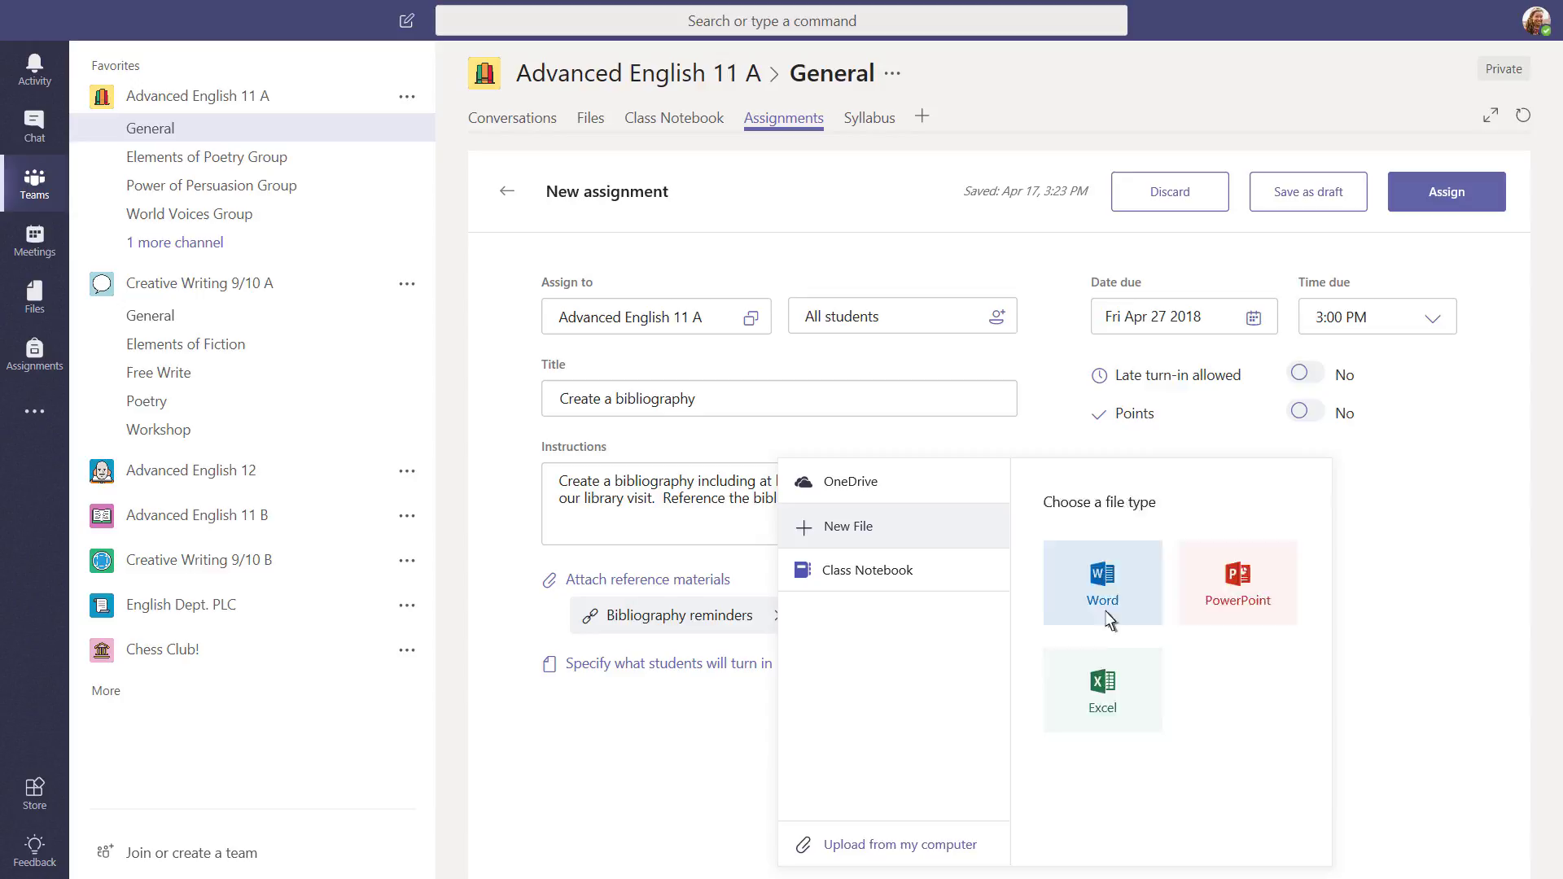
click(1102, 583)
text(Works Cited)
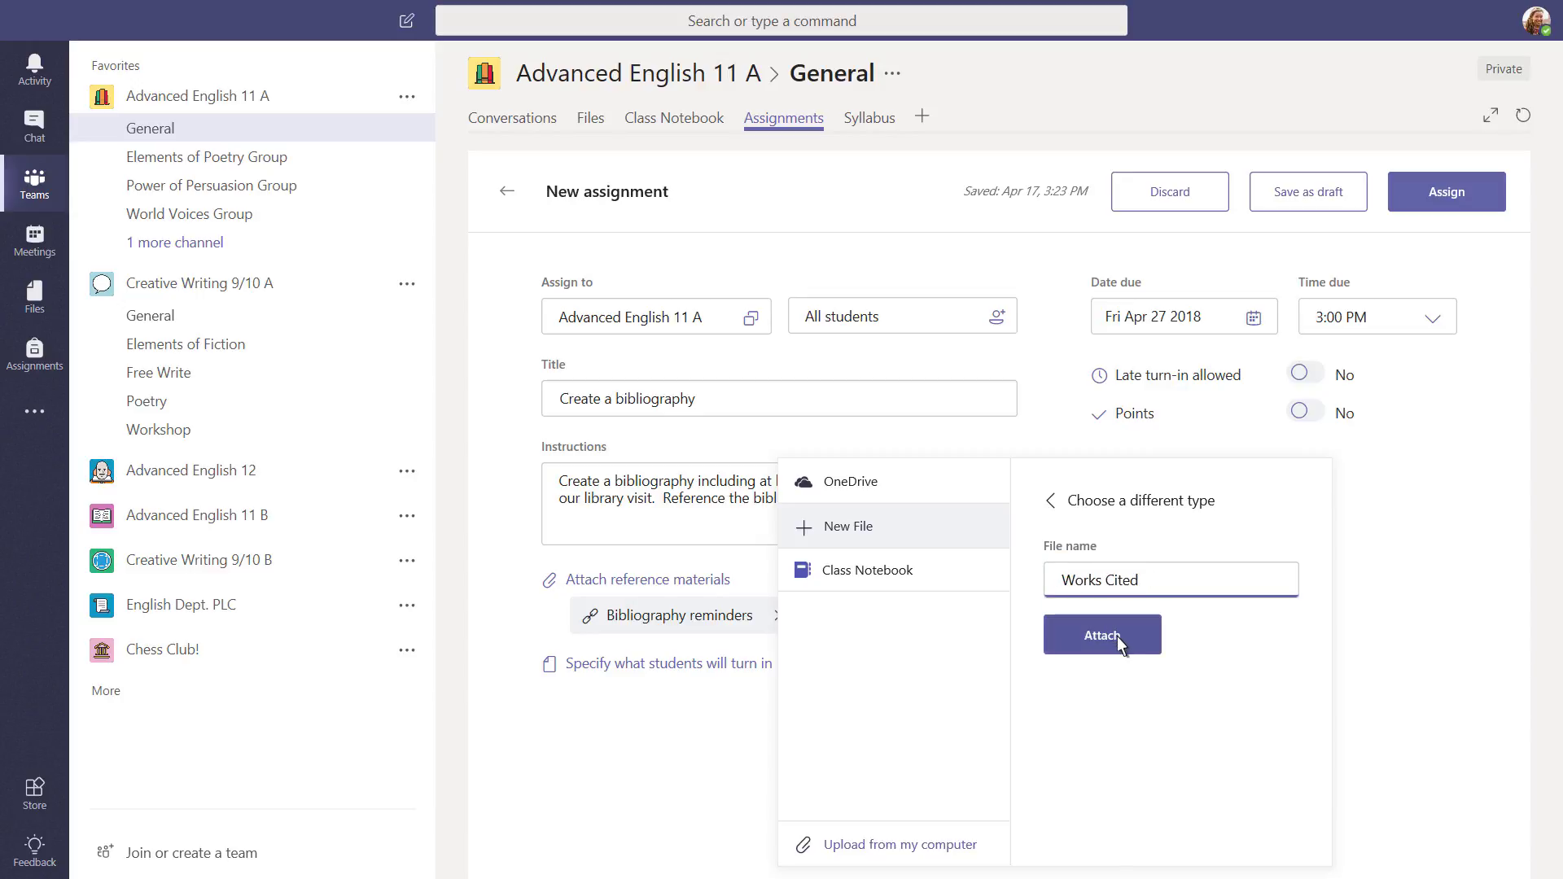
click(1102, 634)
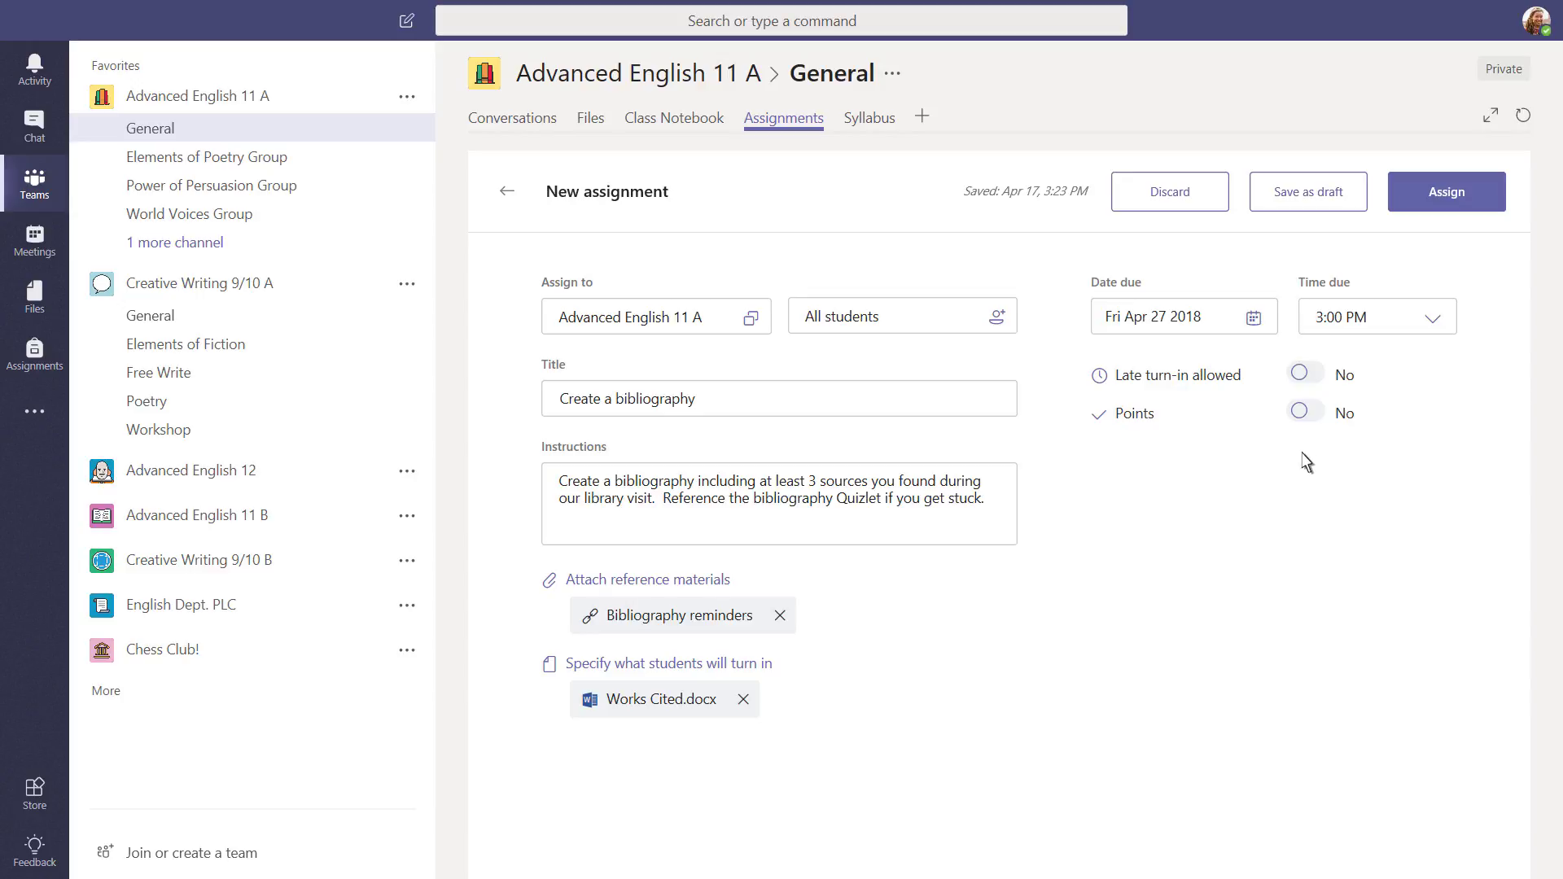
Make the assignment worth 100 points with late turn-in allowed, and assign it
click(1304, 412)
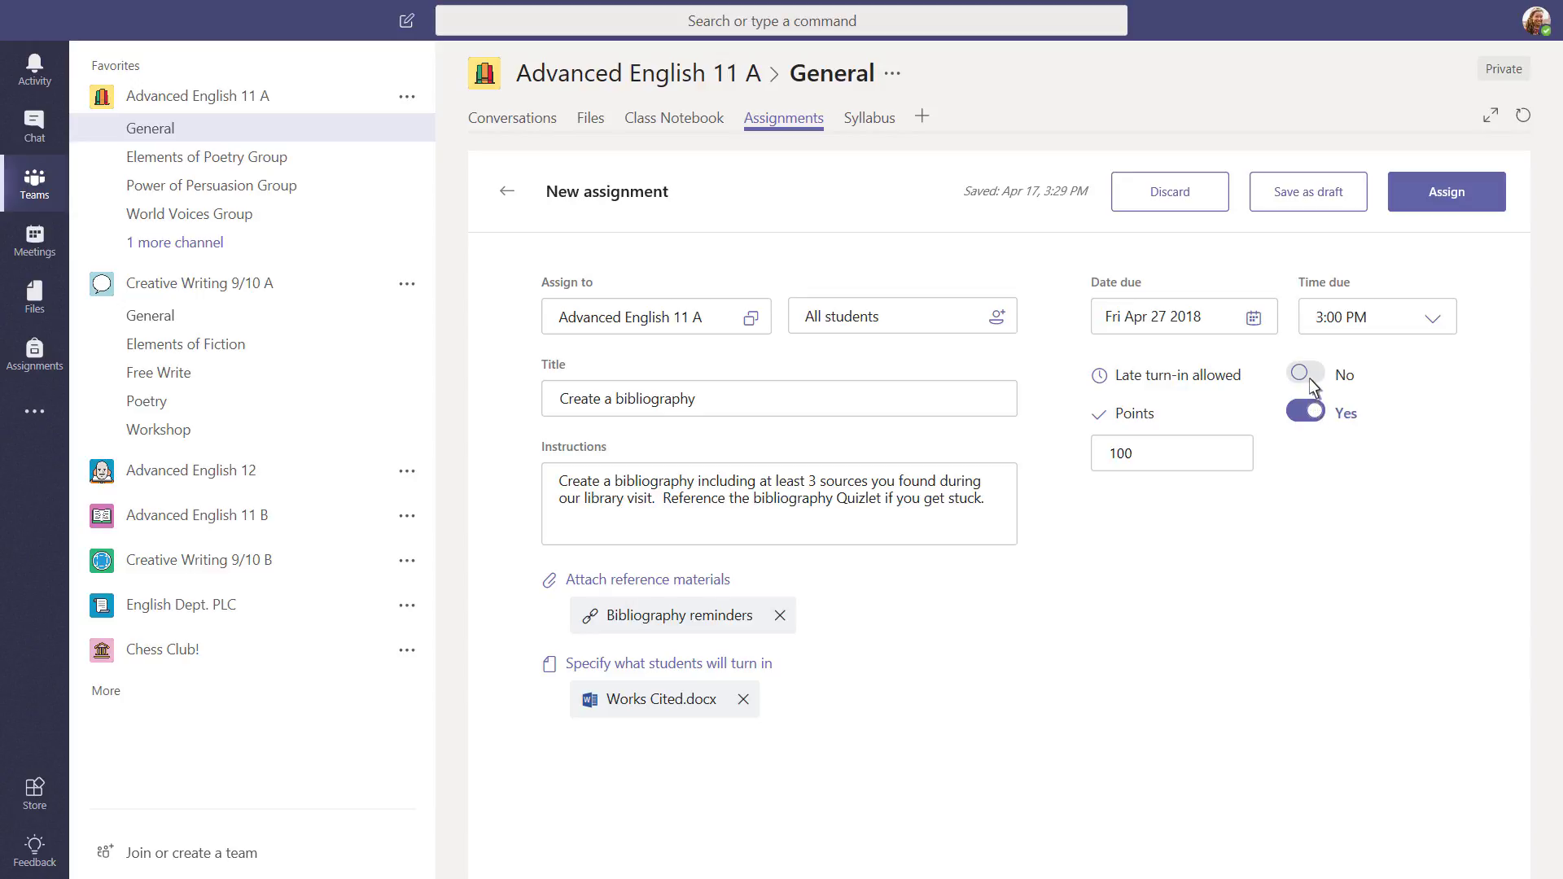
click(1304, 374)
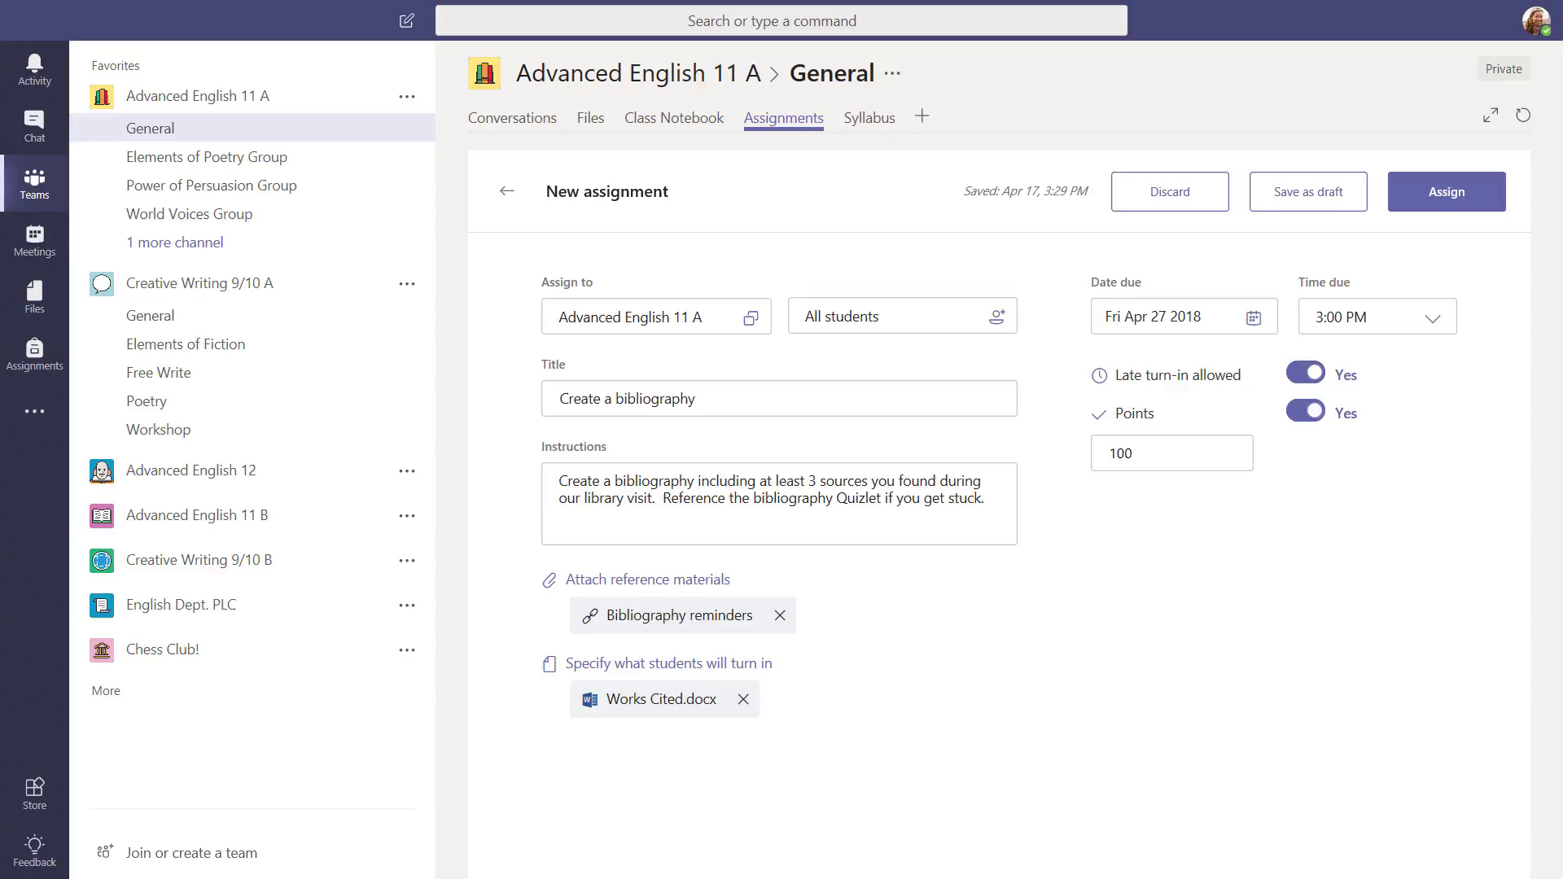
mouse_move(1330, 248)
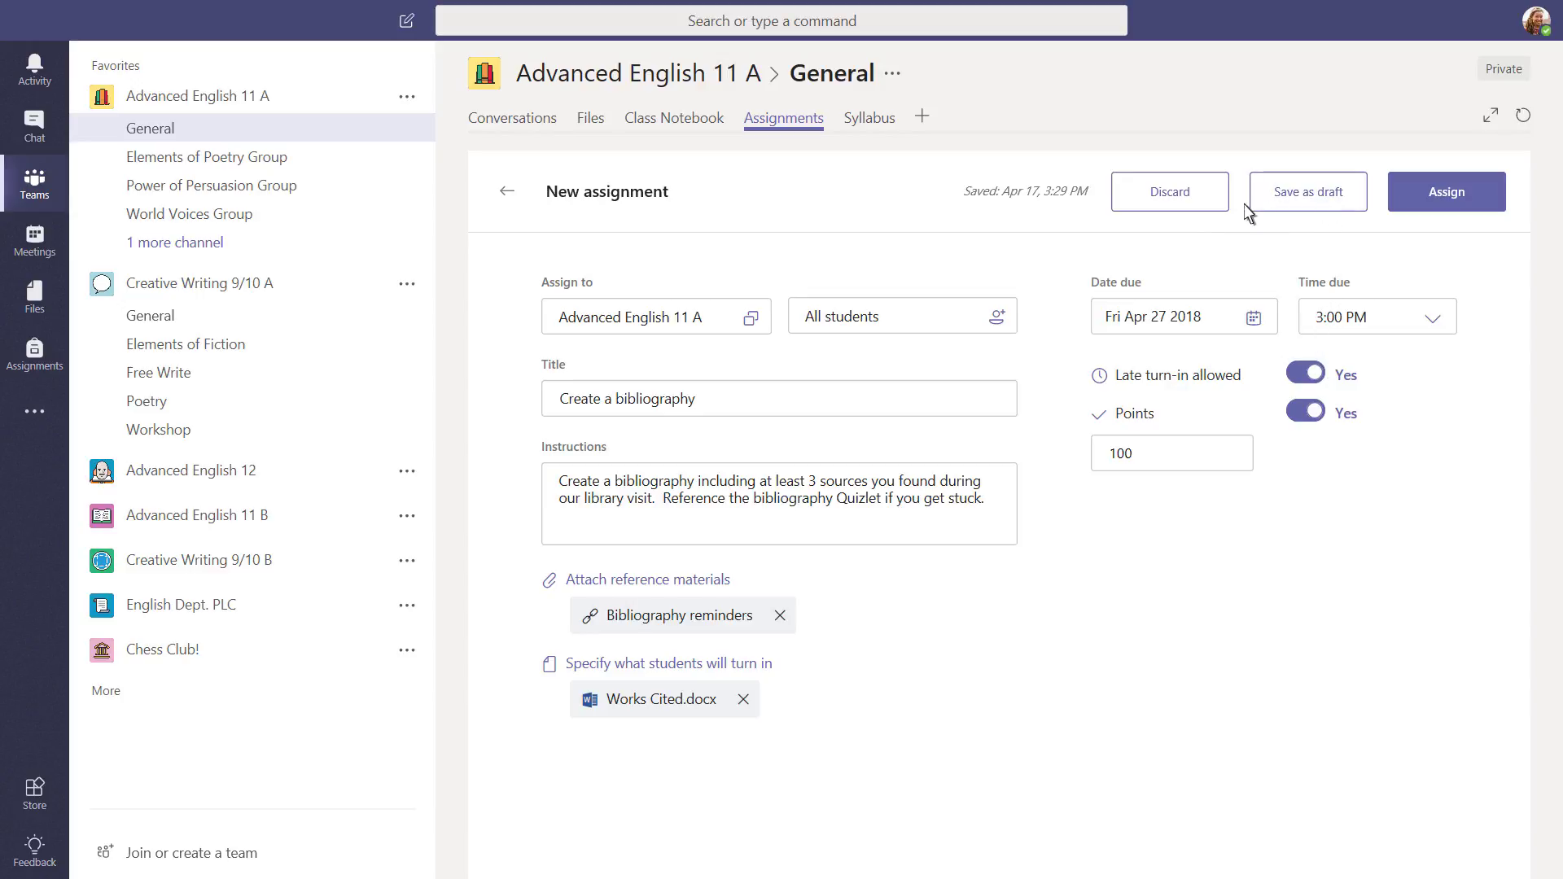
mouse_move(1169, 192)
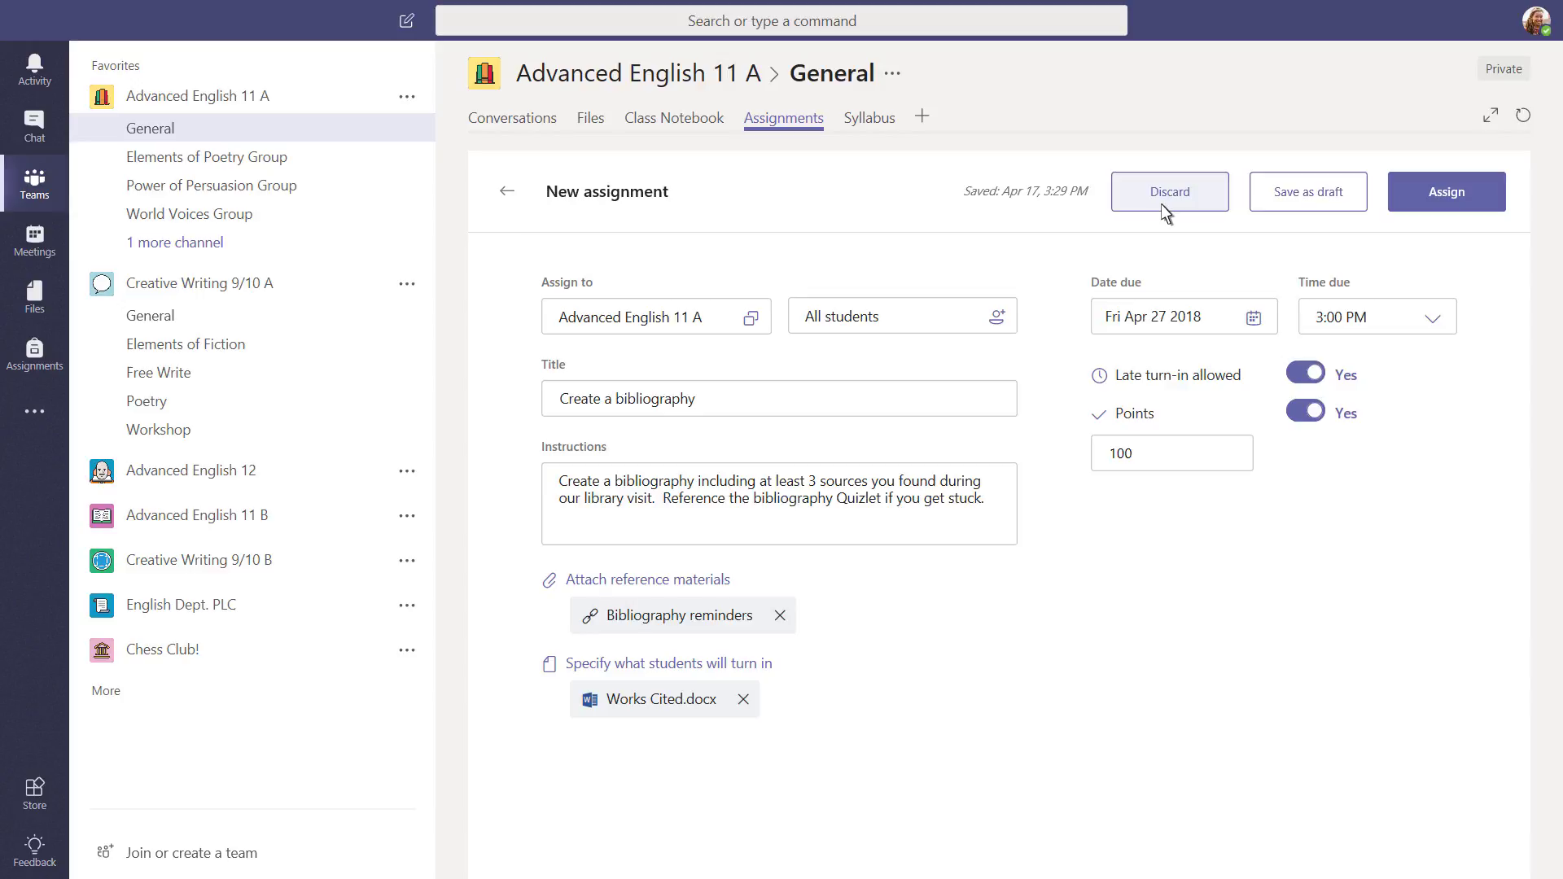
mouse_move(1169, 192)
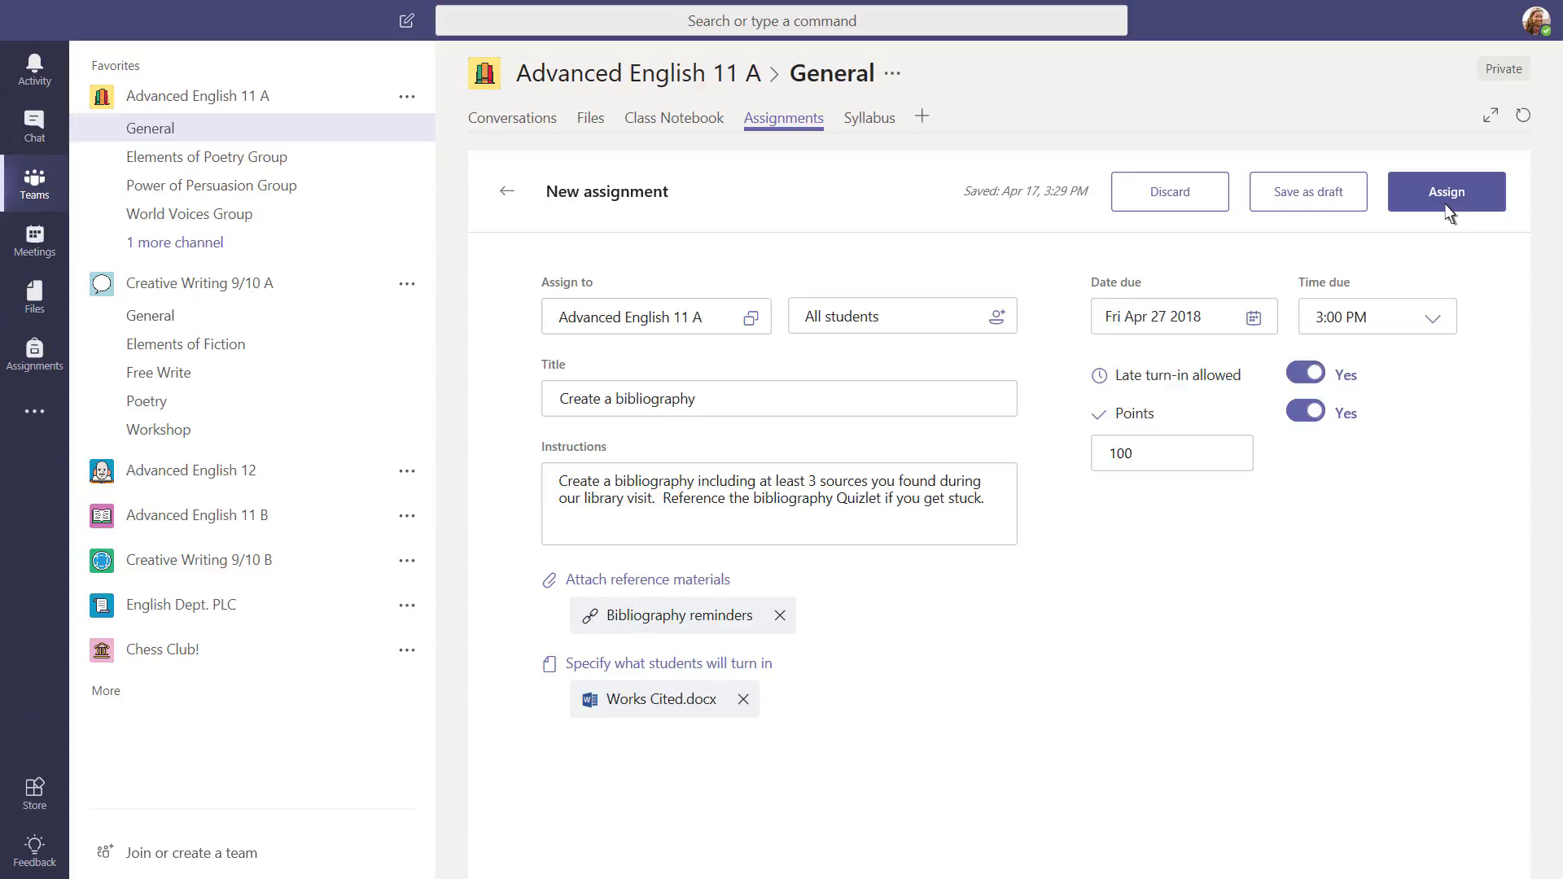
click(1444, 192)
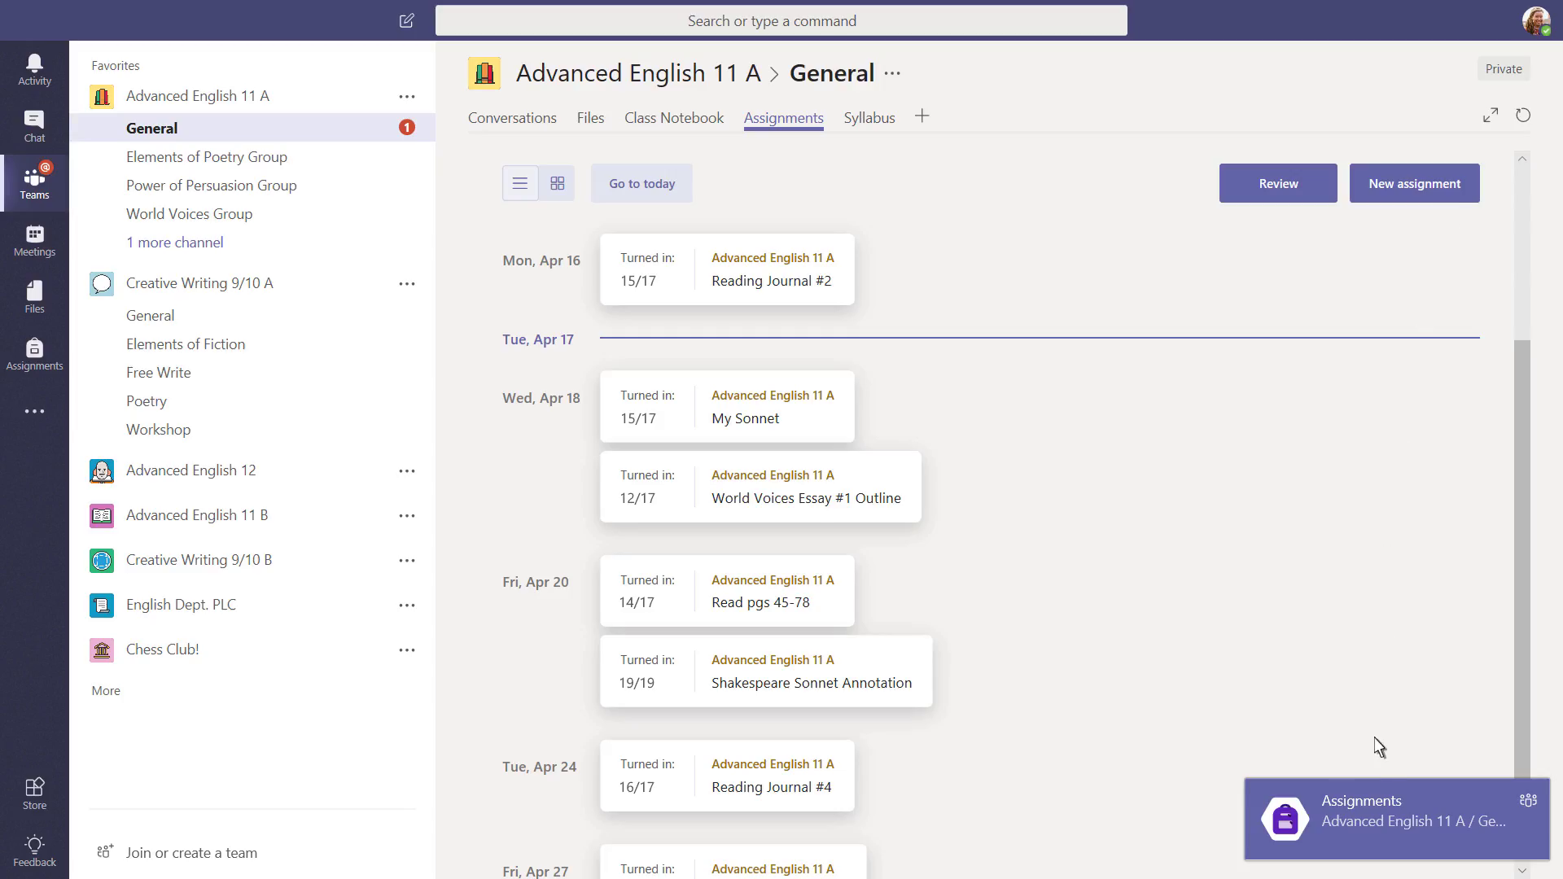
Reply to the student's question with 'Let's stick to the library sources' and return to Assignments
click(513, 117)
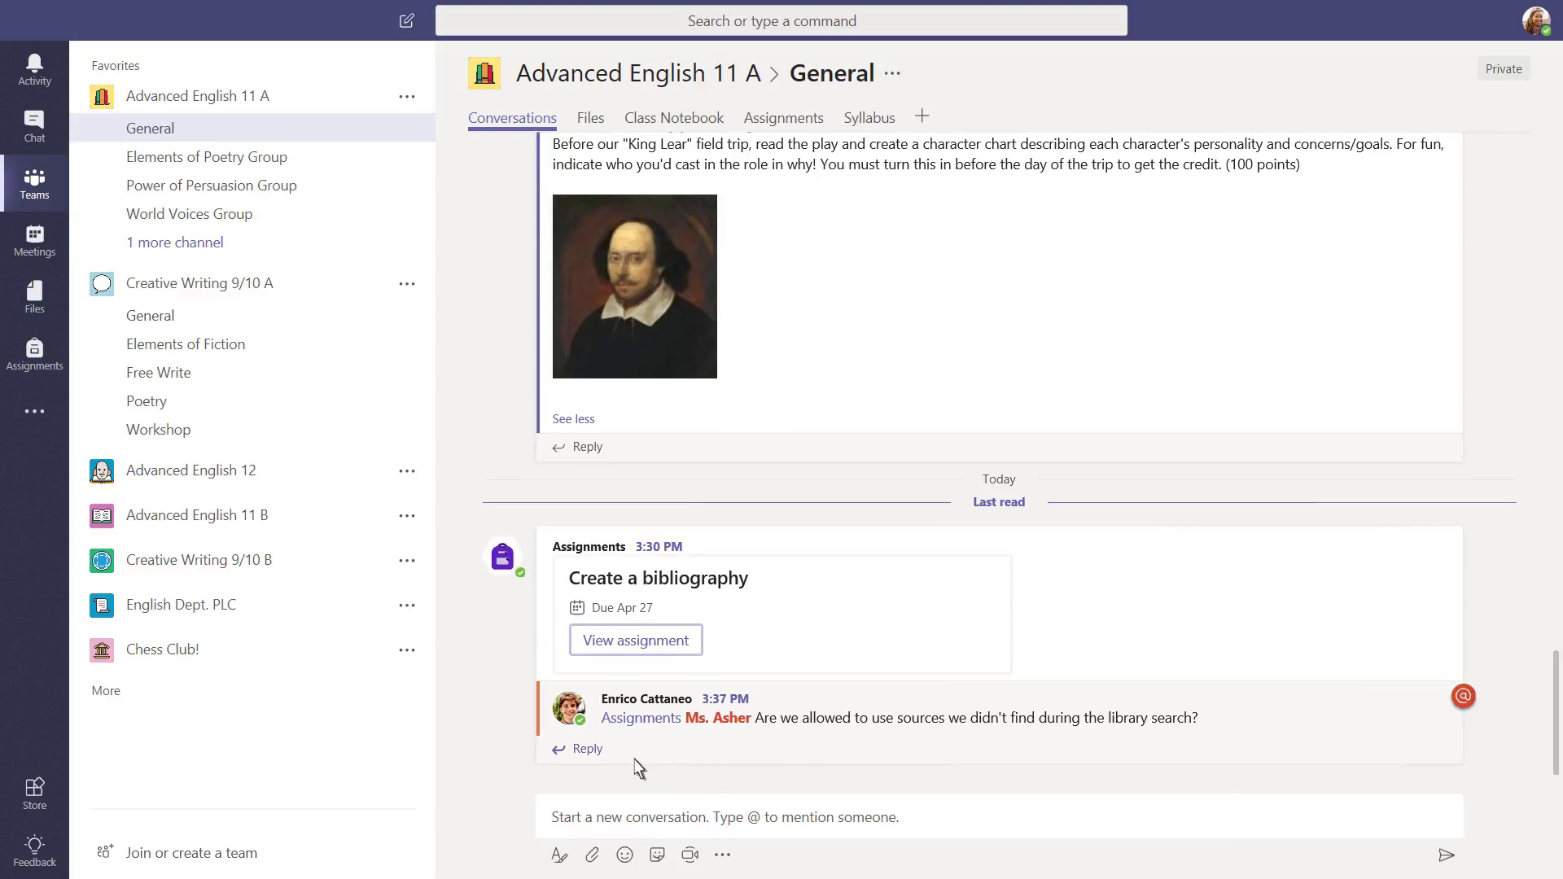
text(Let's stick to the librar)
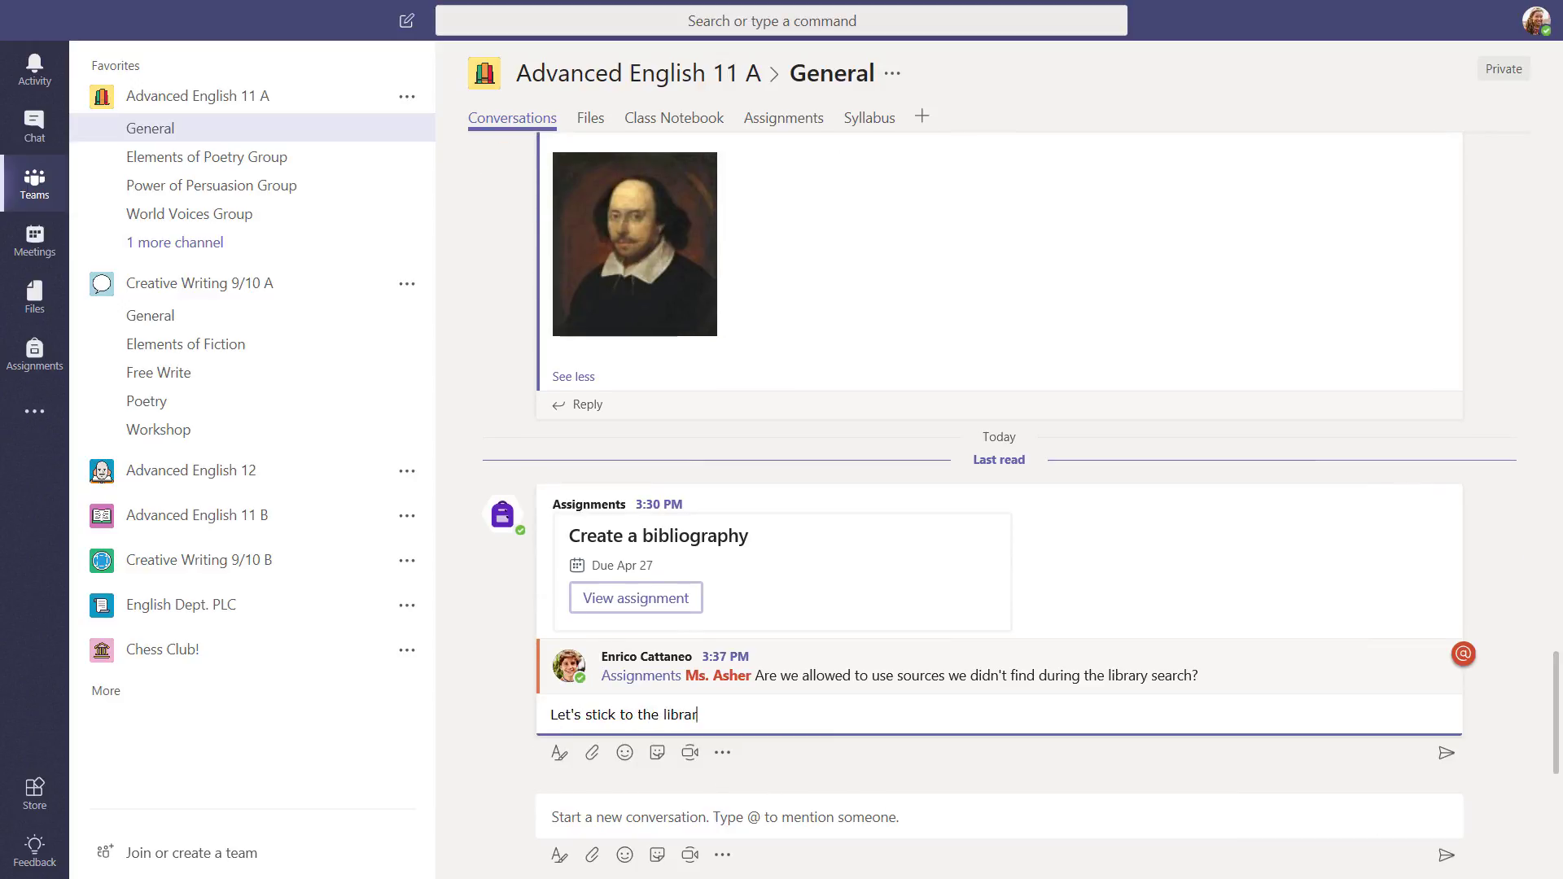
click(1444, 752)
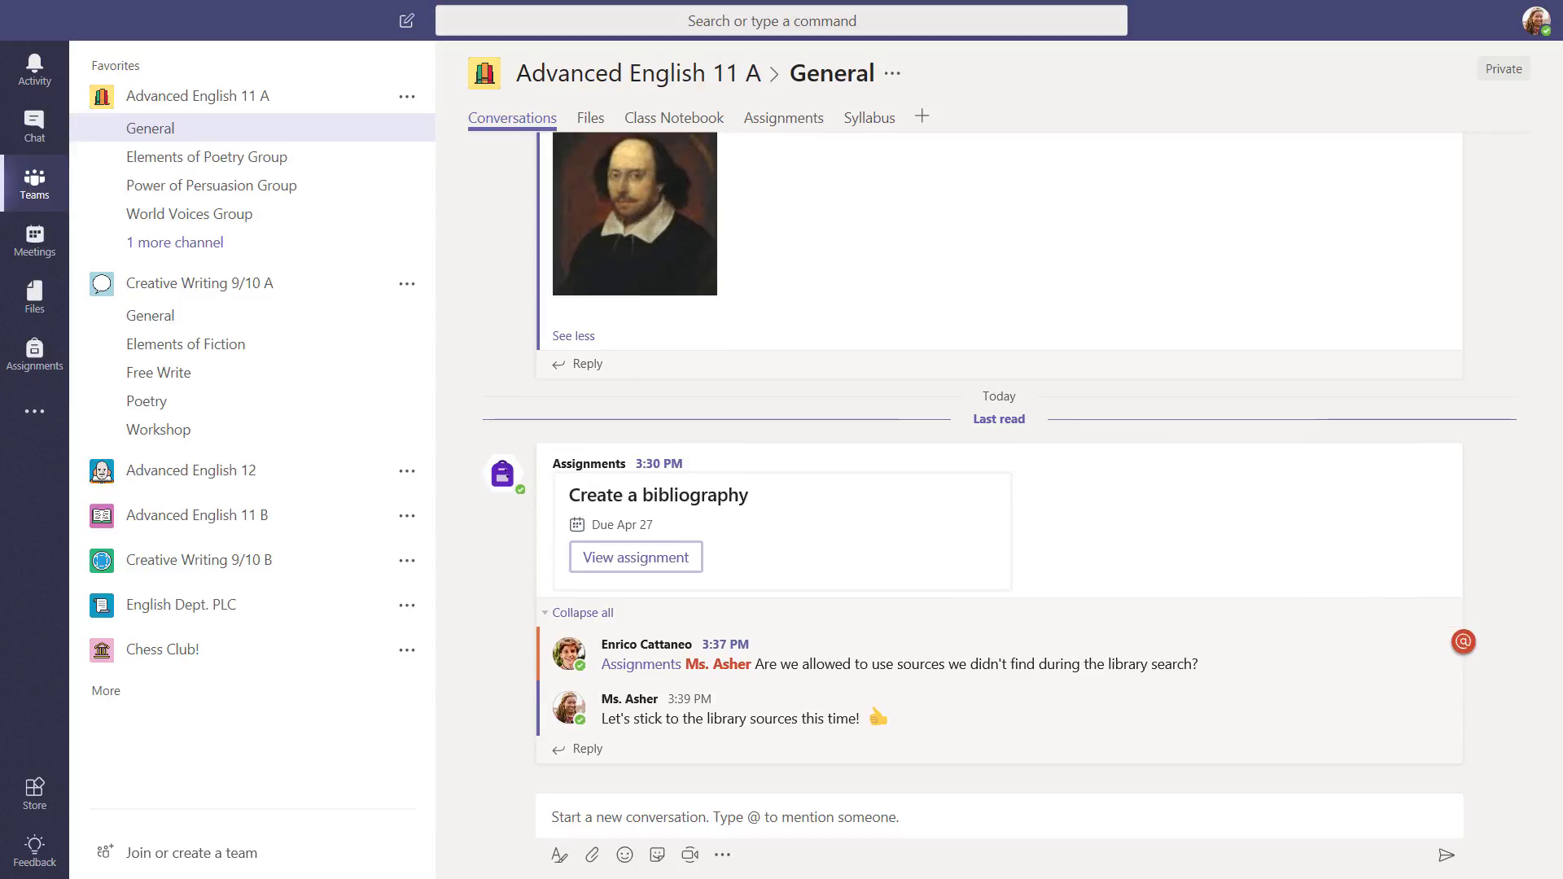
click(783, 117)
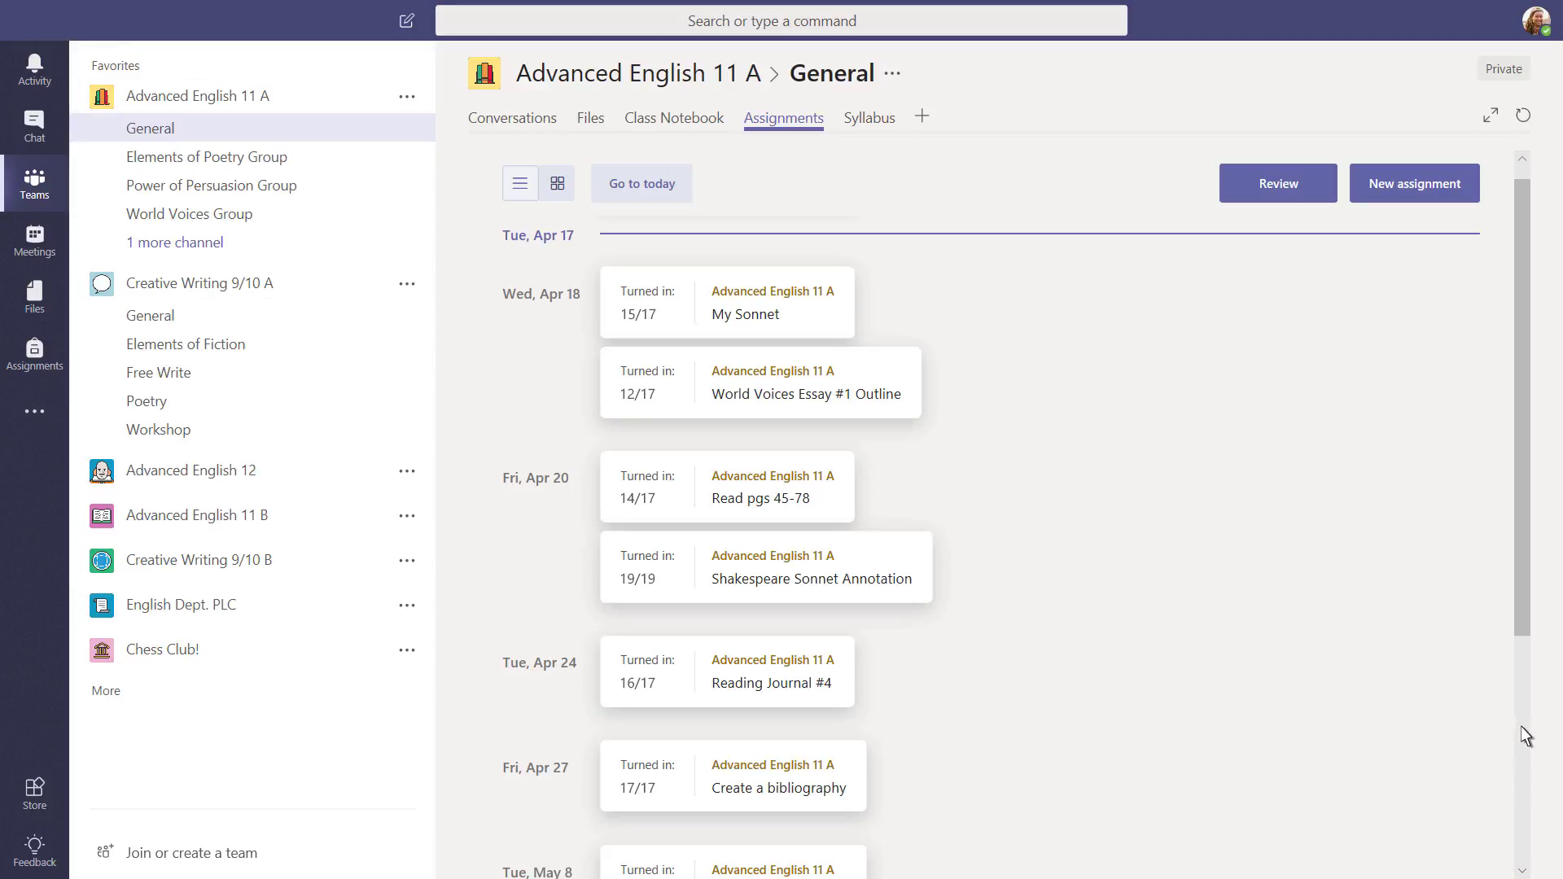
View the Create a bibliography assignment details under Fri, Apr 27
scroll(down, 3)
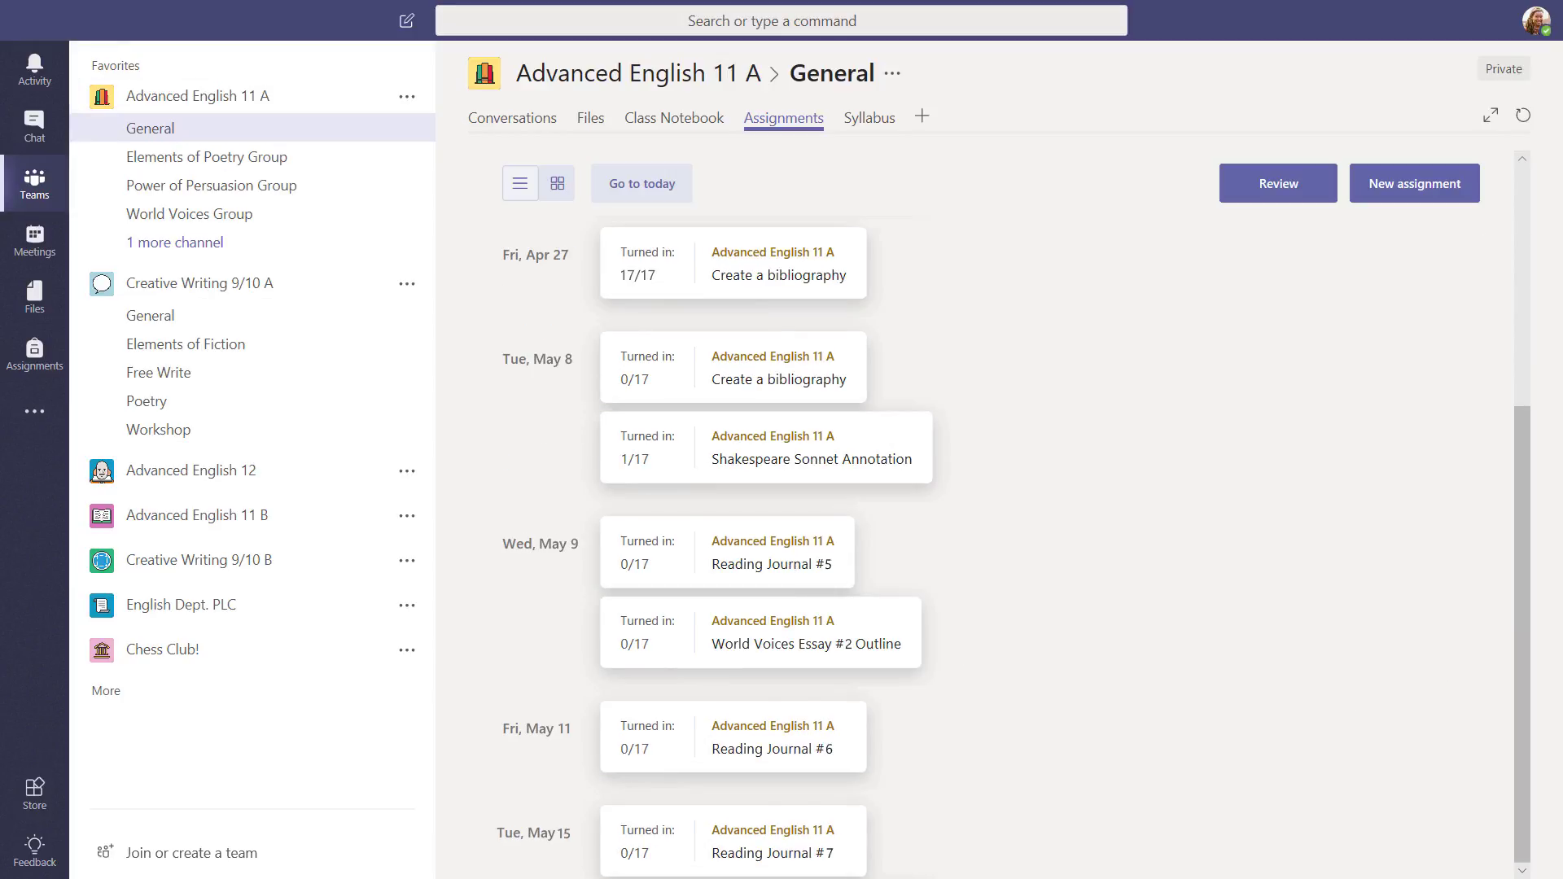
click(778, 275)
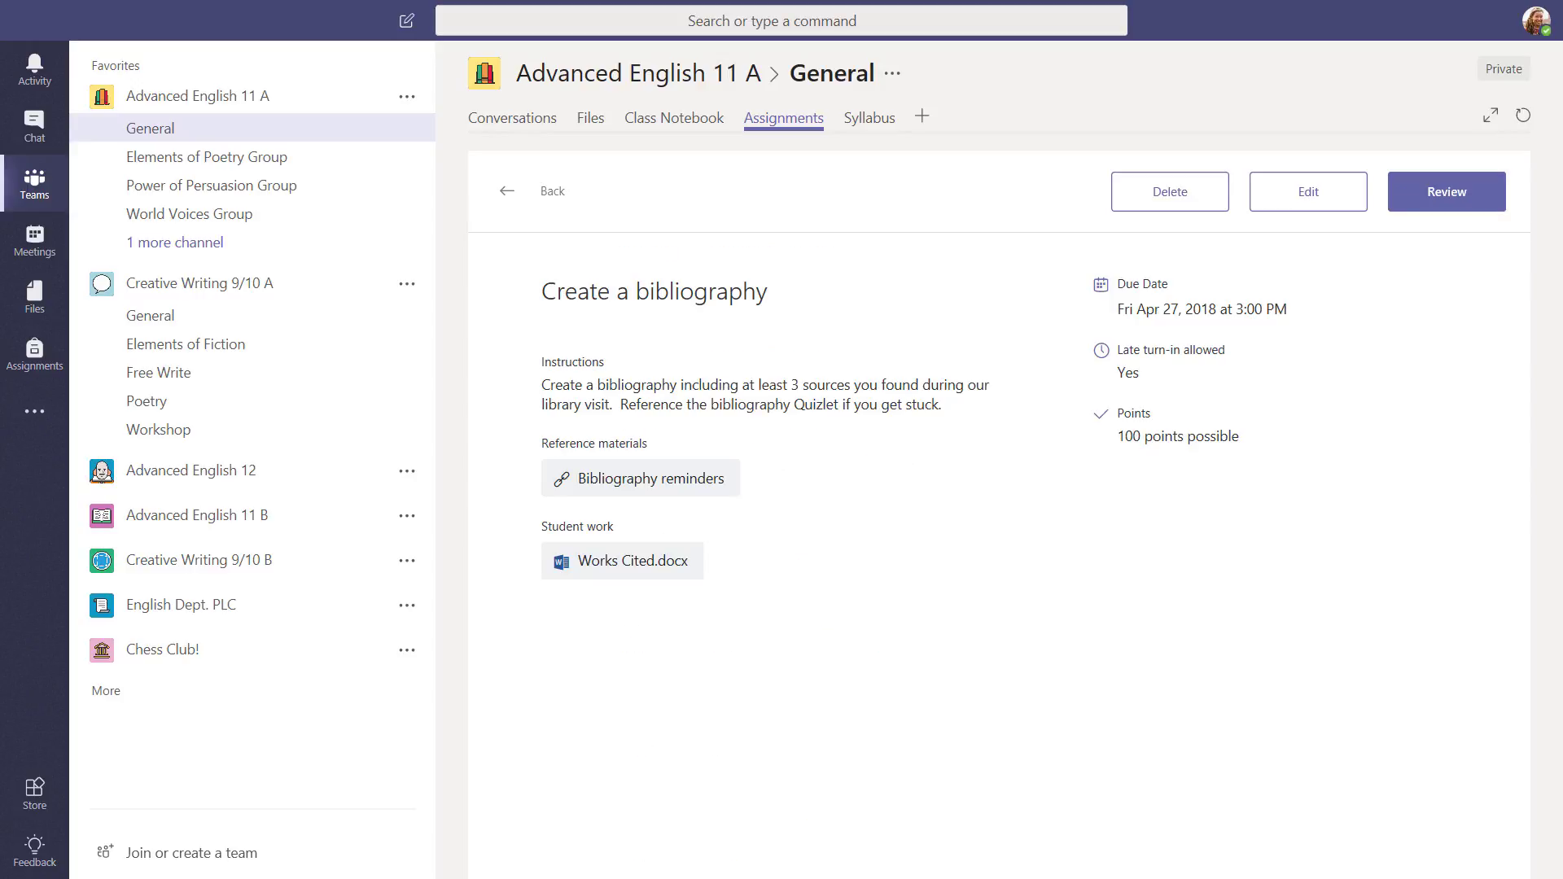
mouse_move(91, 369)
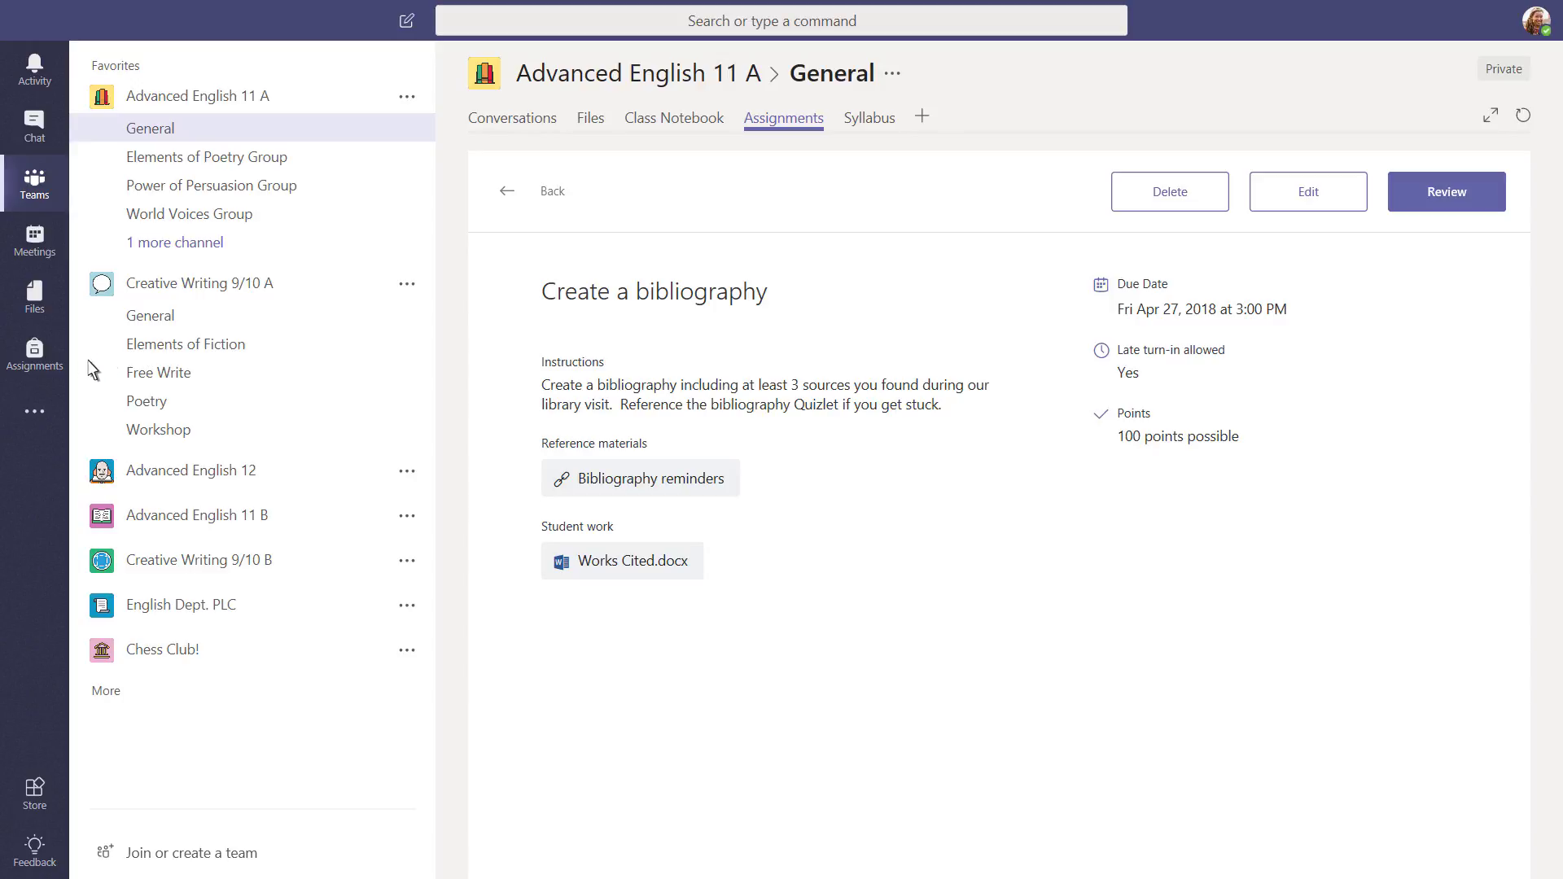
From the all-classes assignments overview, view the Reading Journal #4 details
click(34, 354)
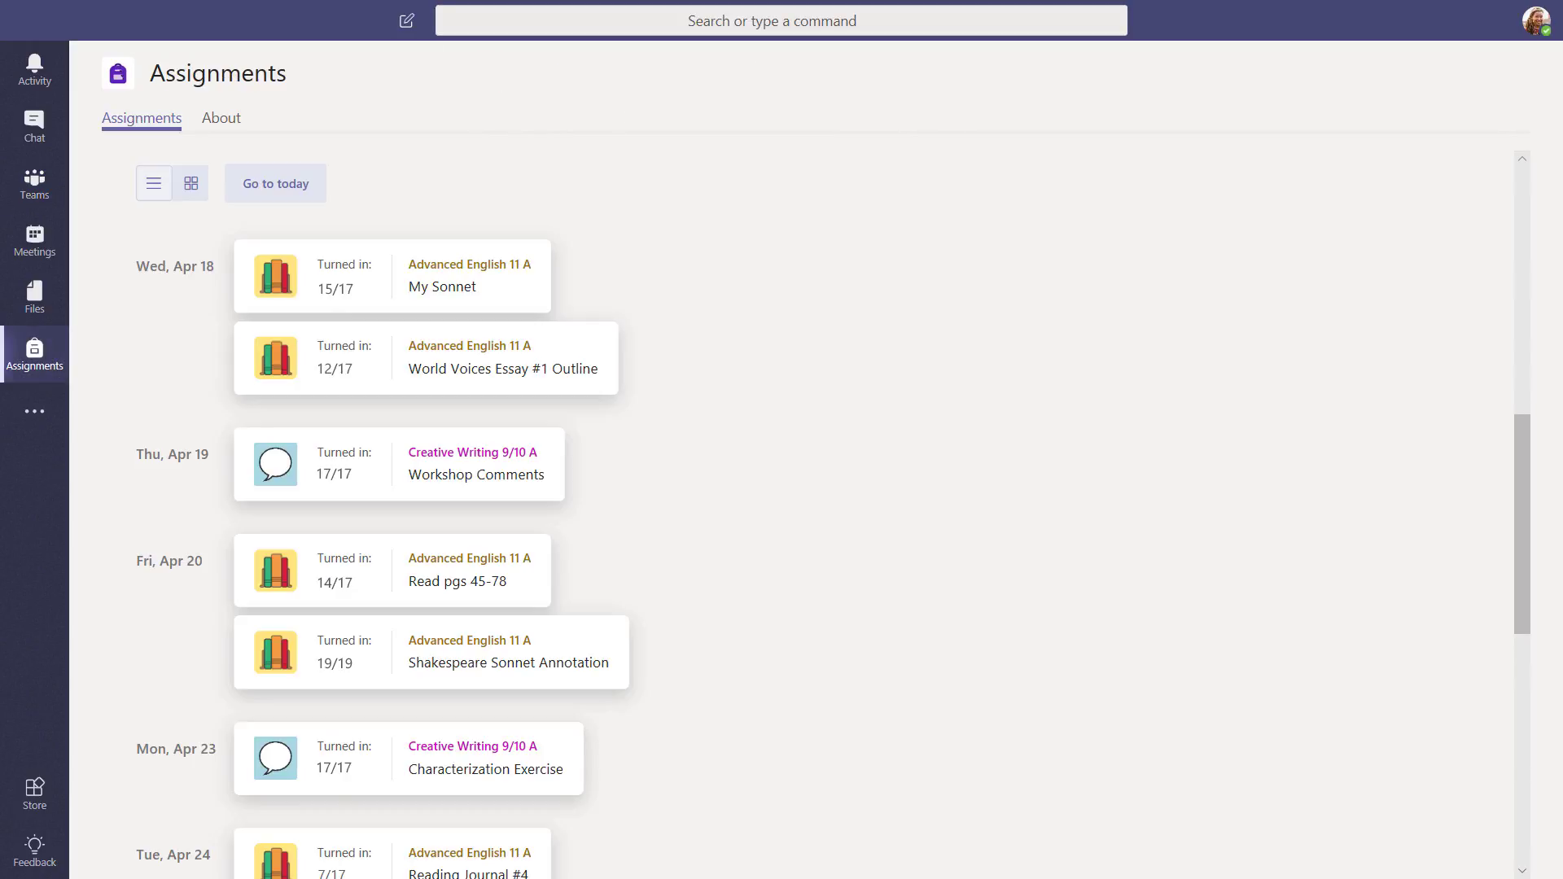
mouse_move(1516, 840)
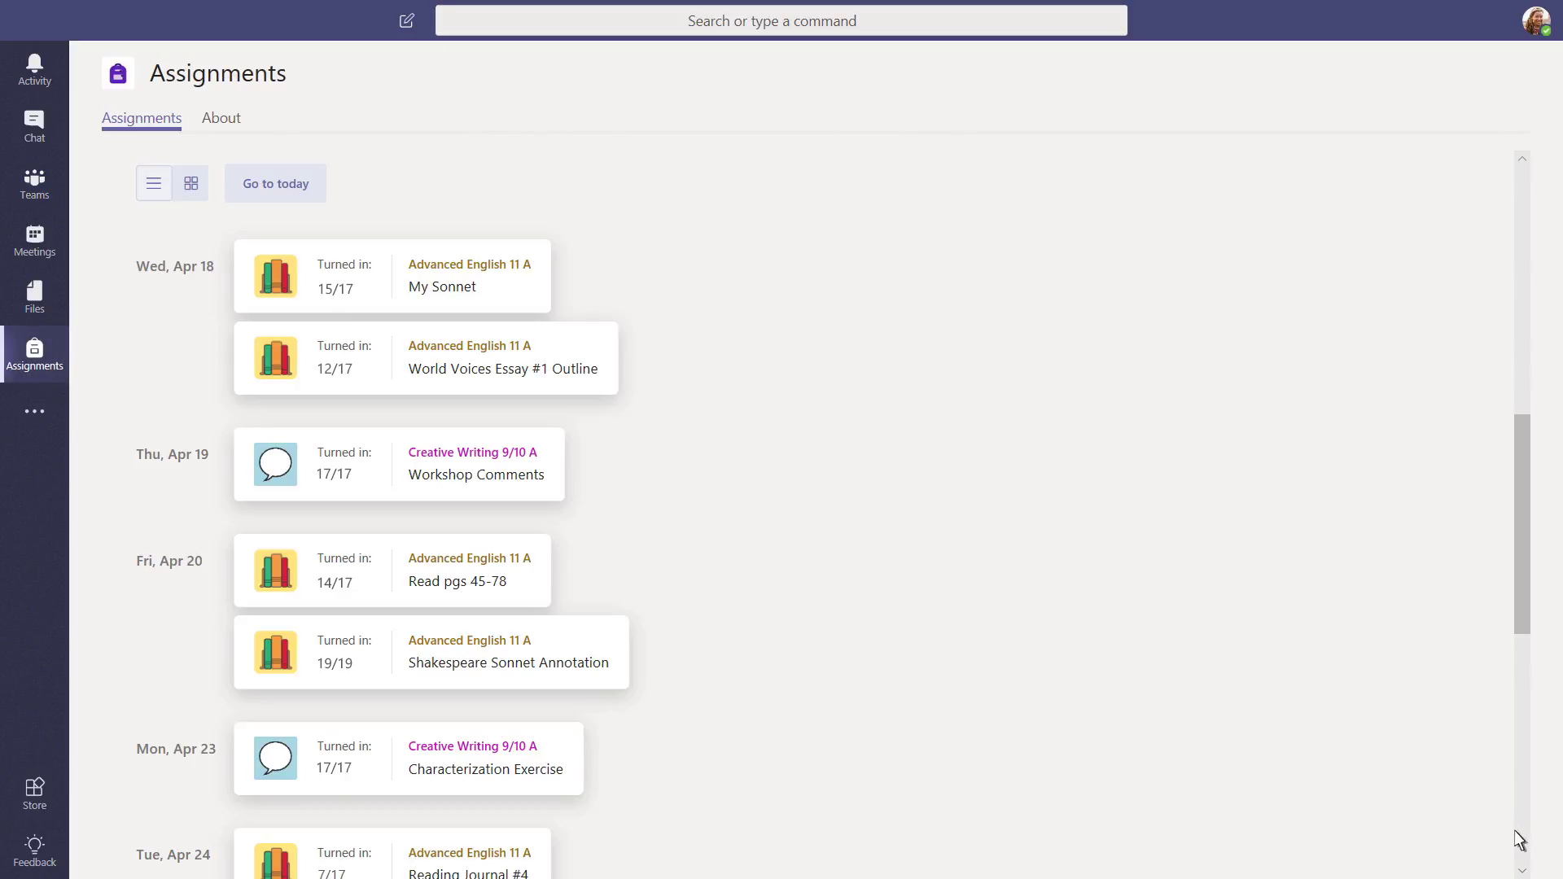
scroll(down, 3)
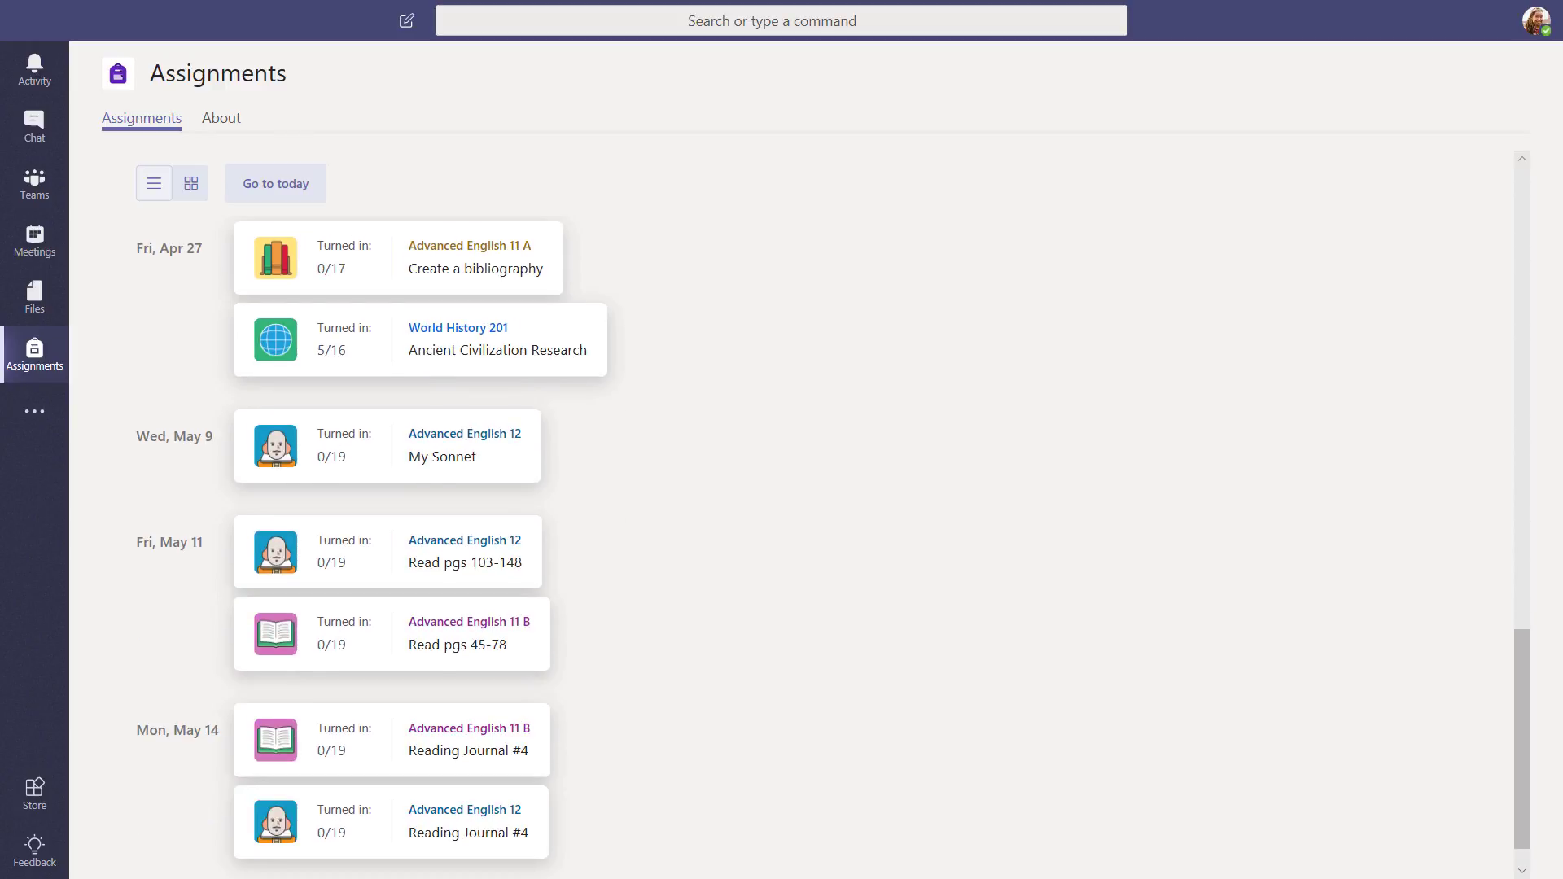
mouse_move(363, 286)
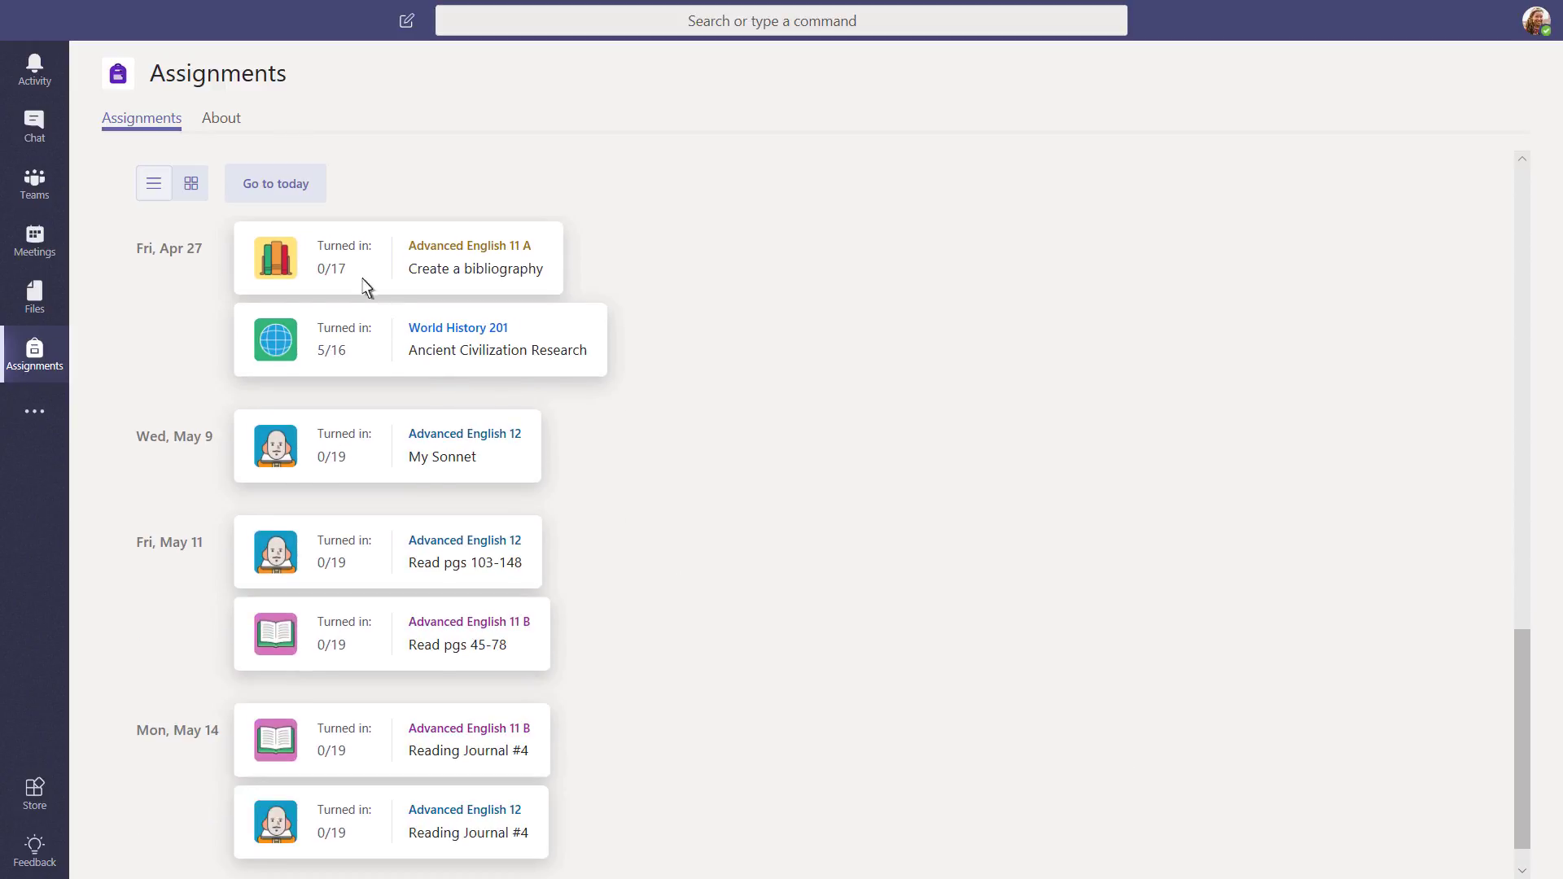
scroll(up, 3)
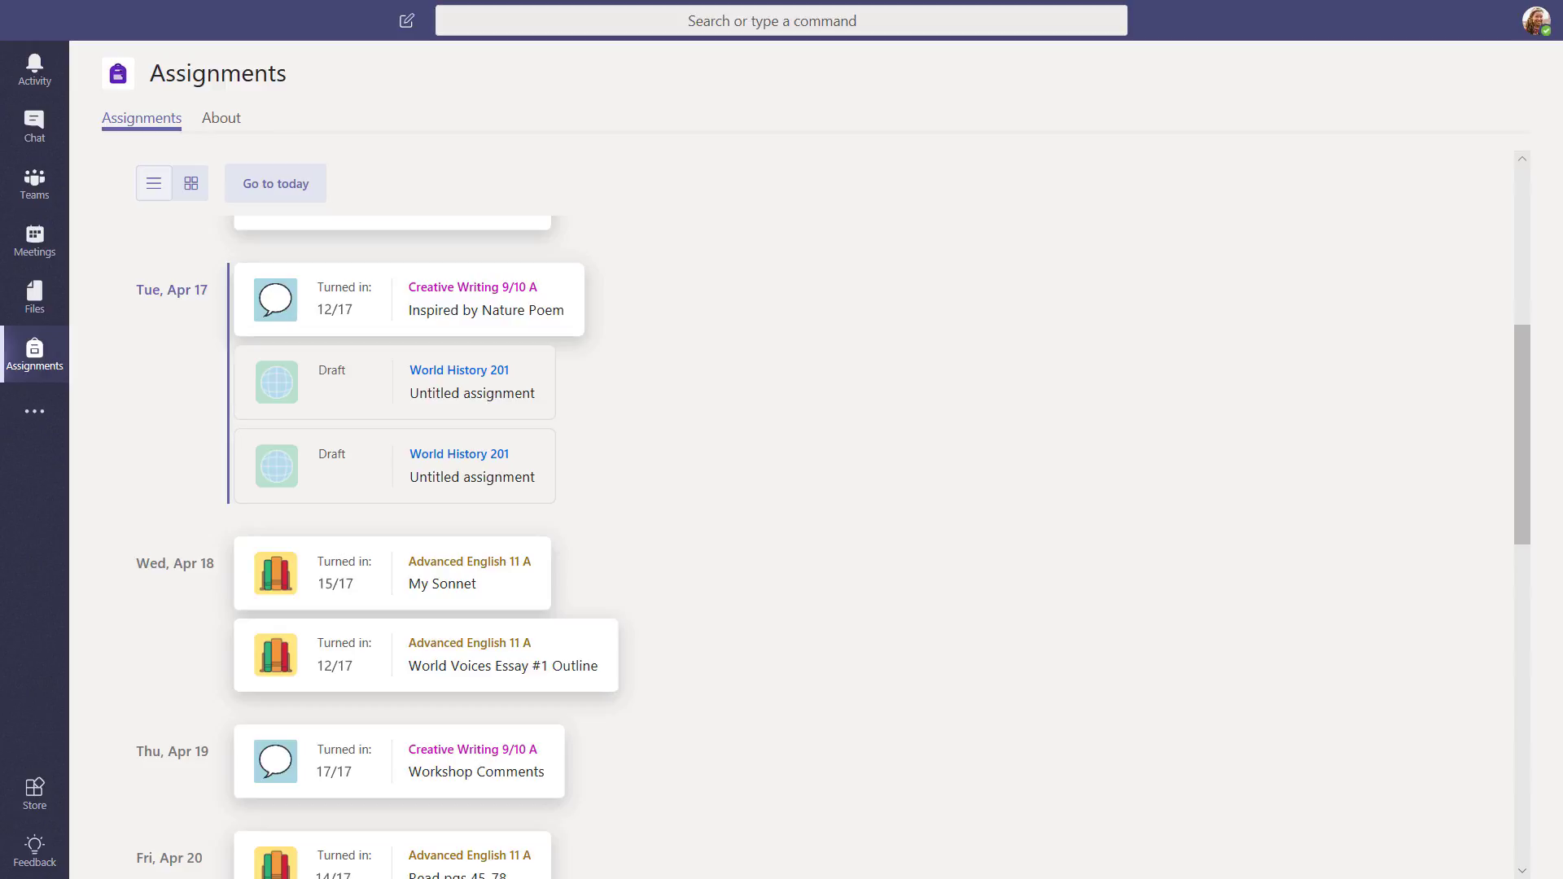
mouse_move(1068, 418)
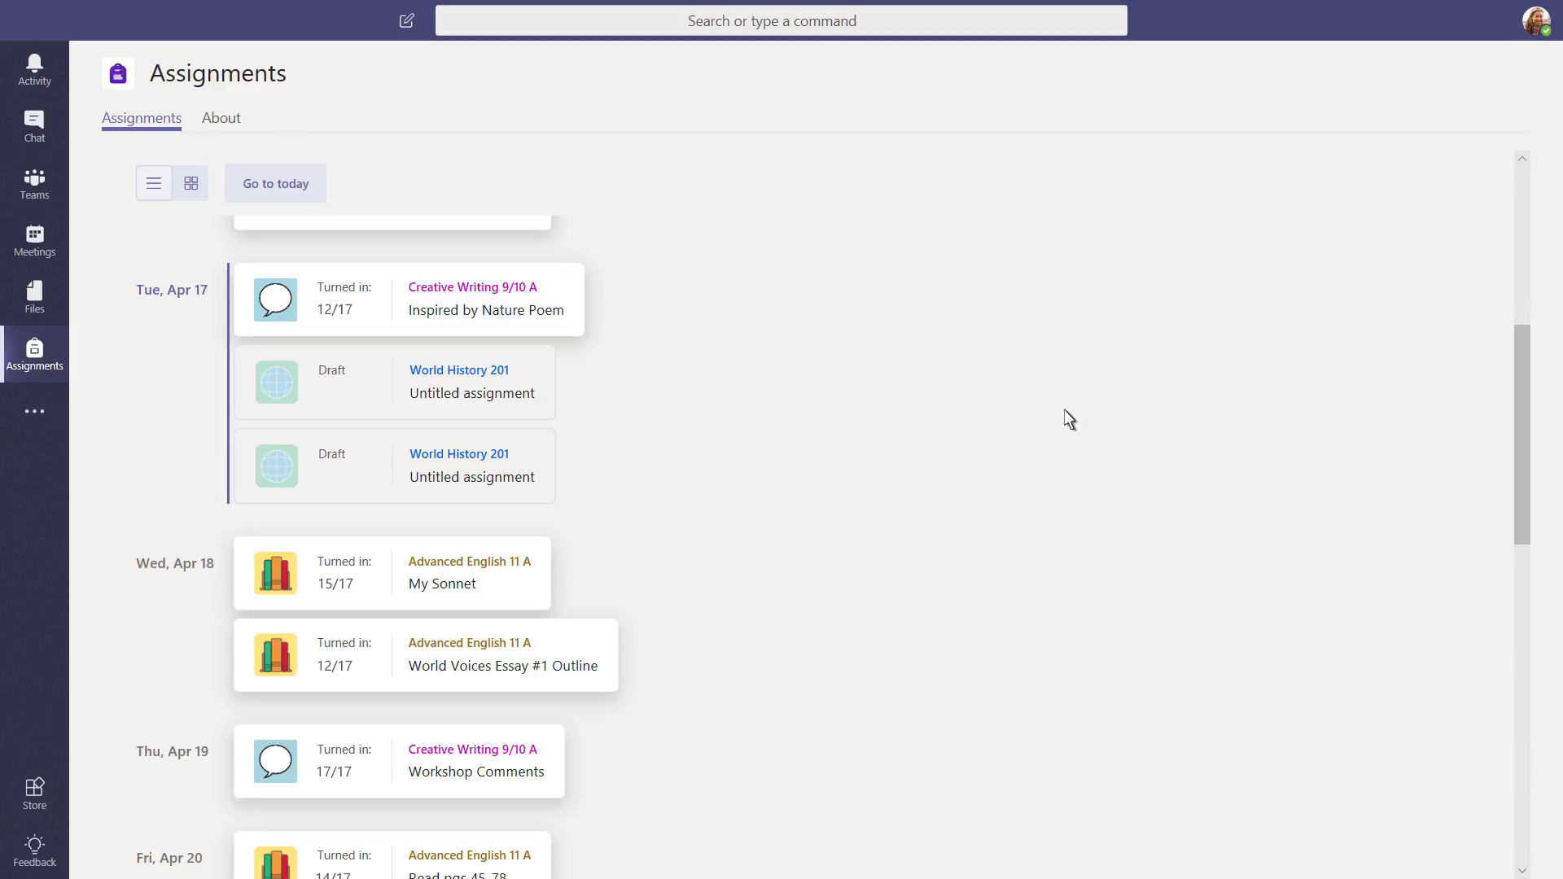
scroll(down, 3)
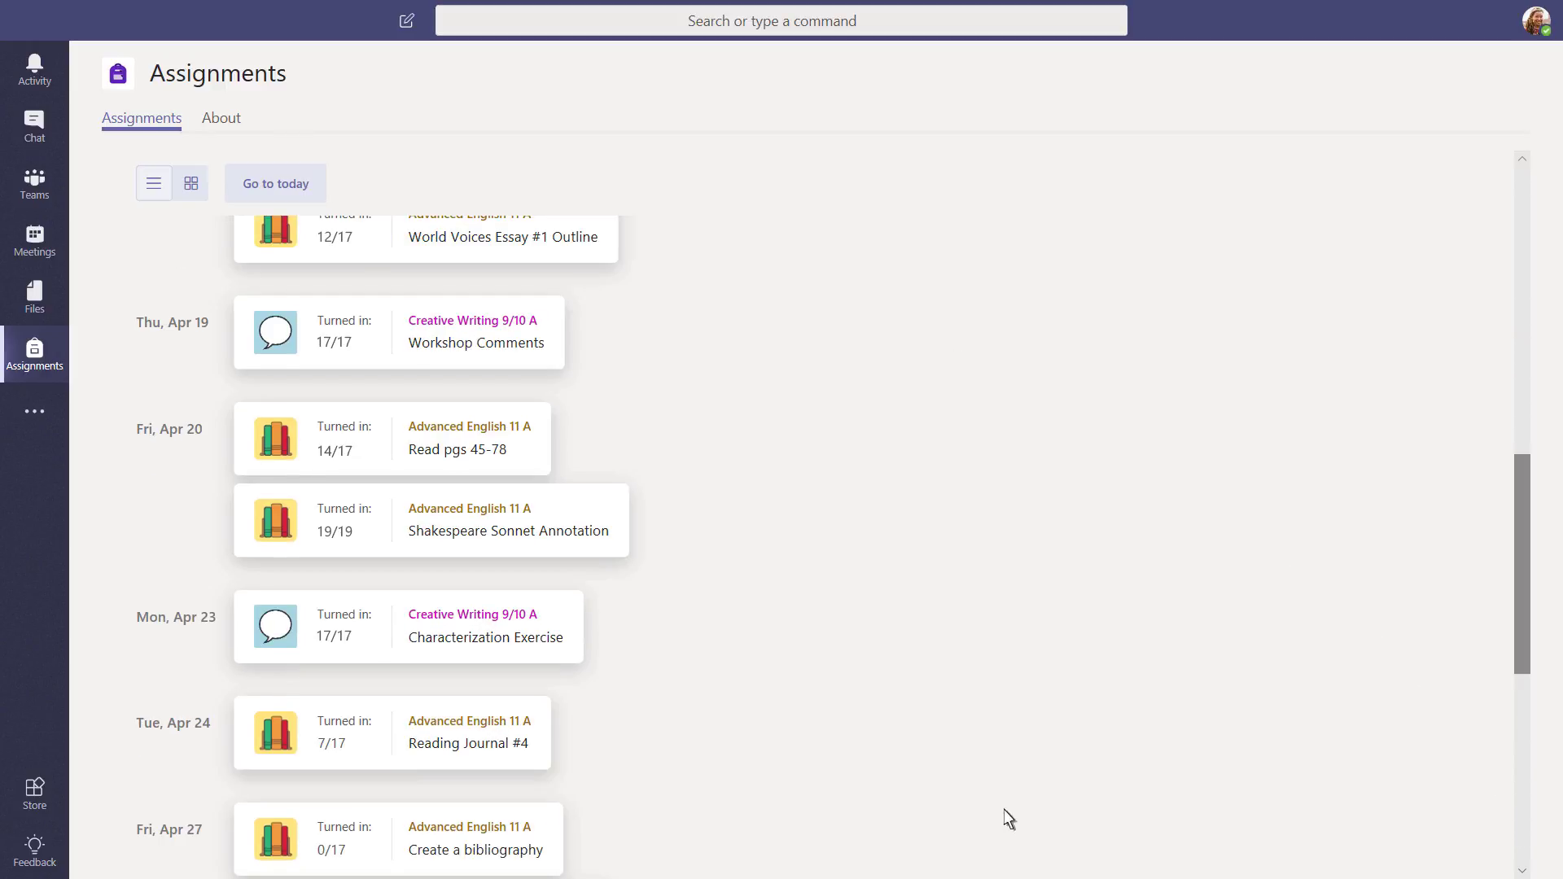
click(466, 733)
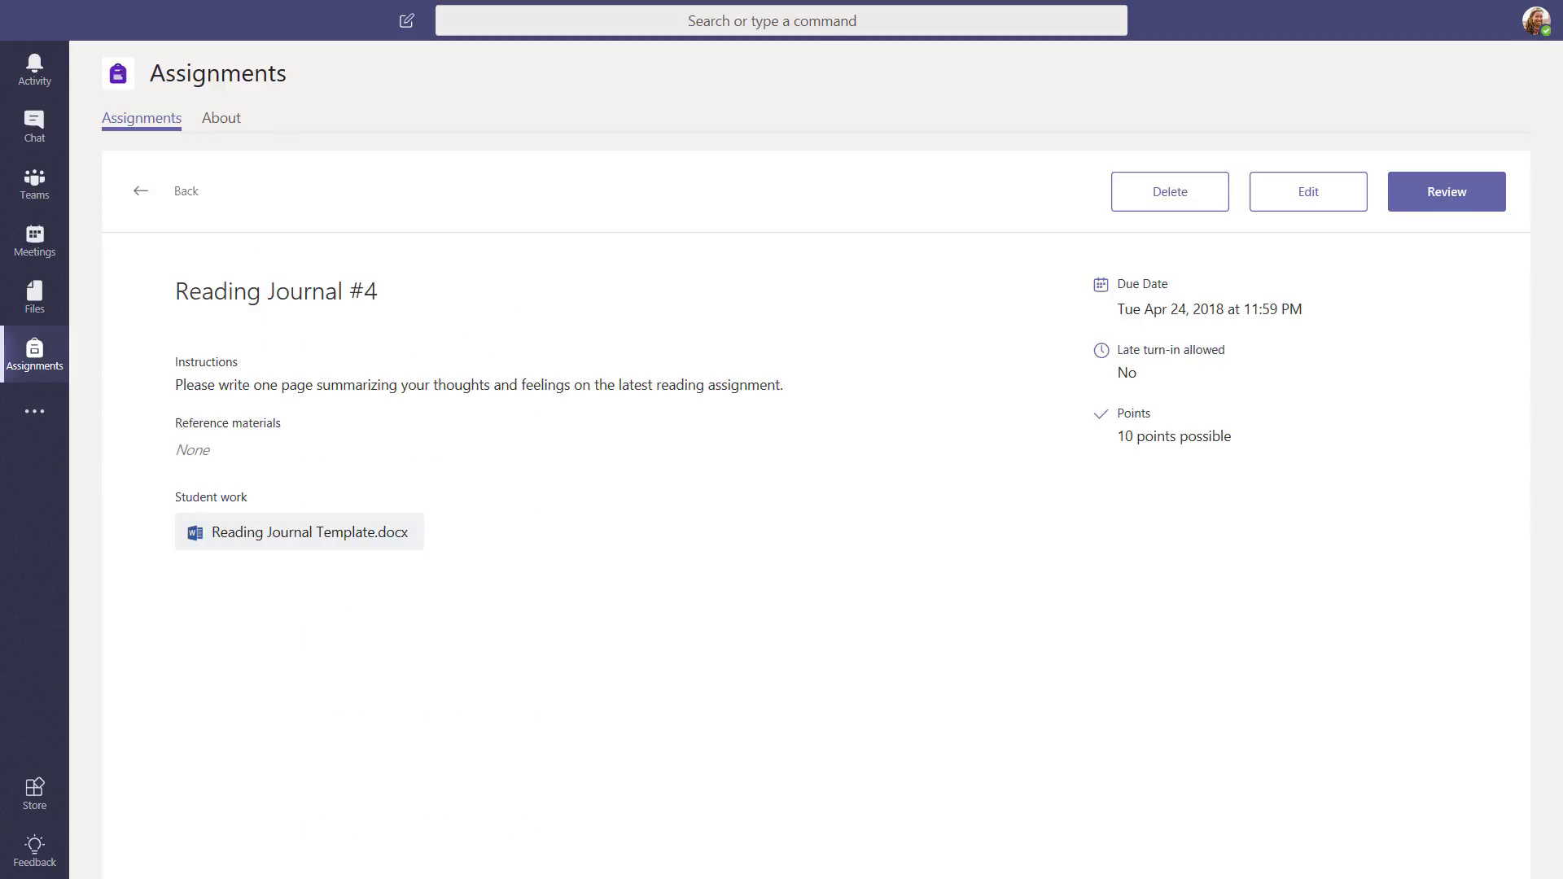